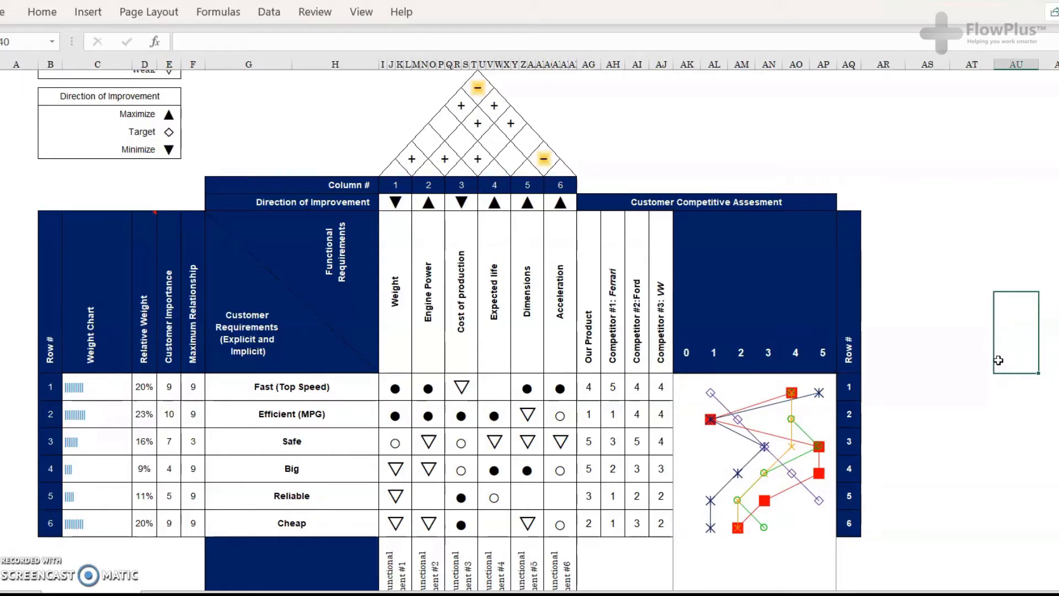
mouse_move(972, 356)
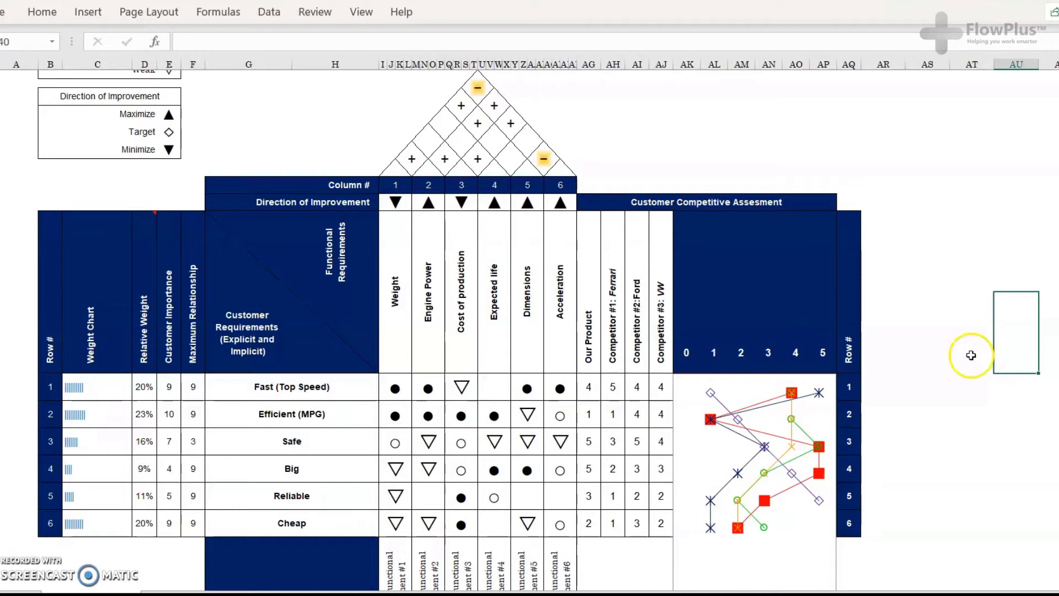
mouse_move(566, 264)
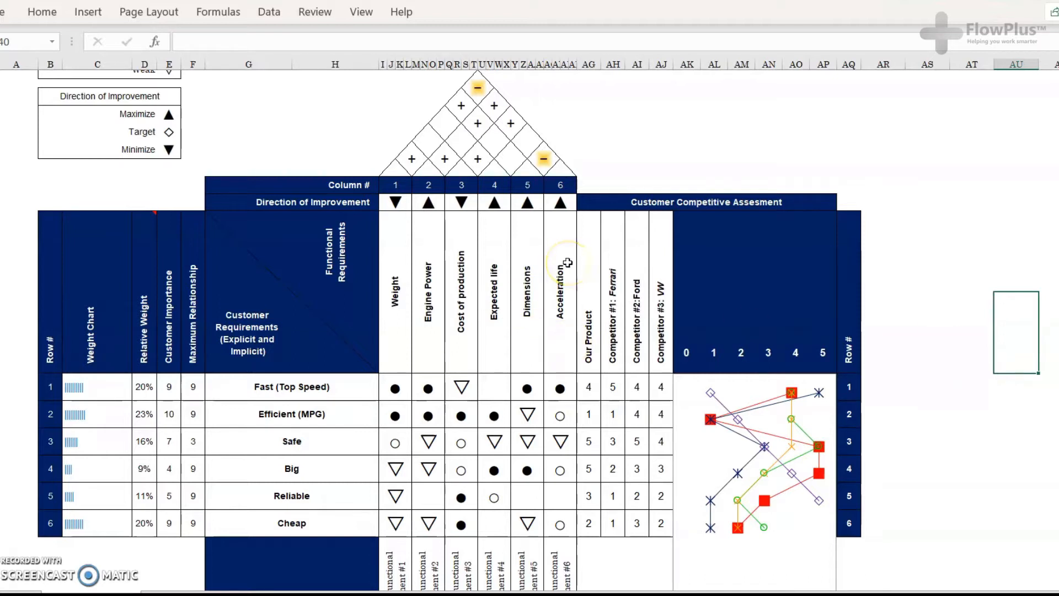
mouse_move(661, 253)
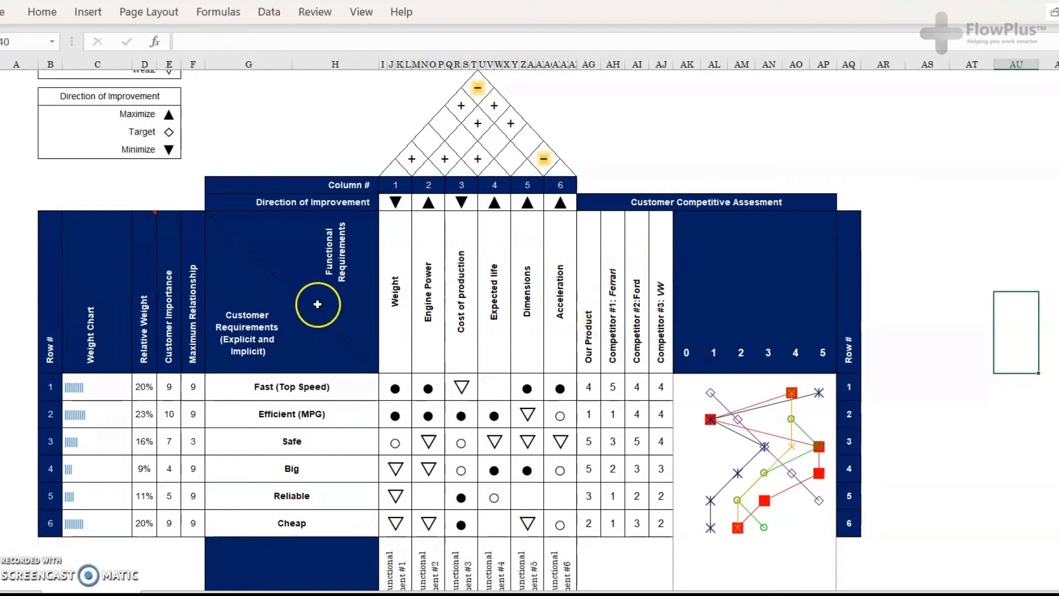
scroll(down, 3)
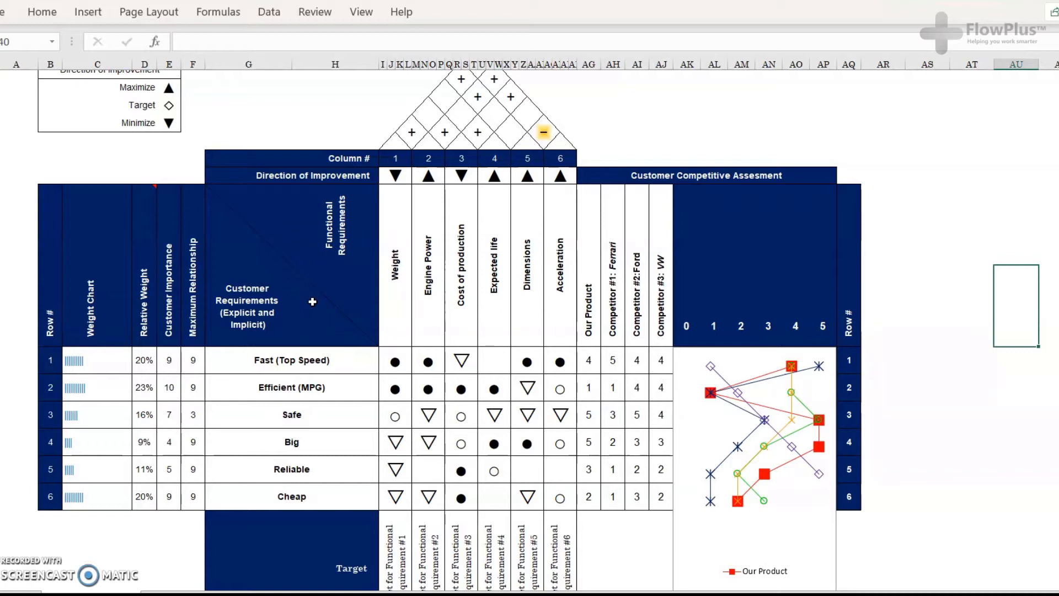
mouse_move(218, 332)
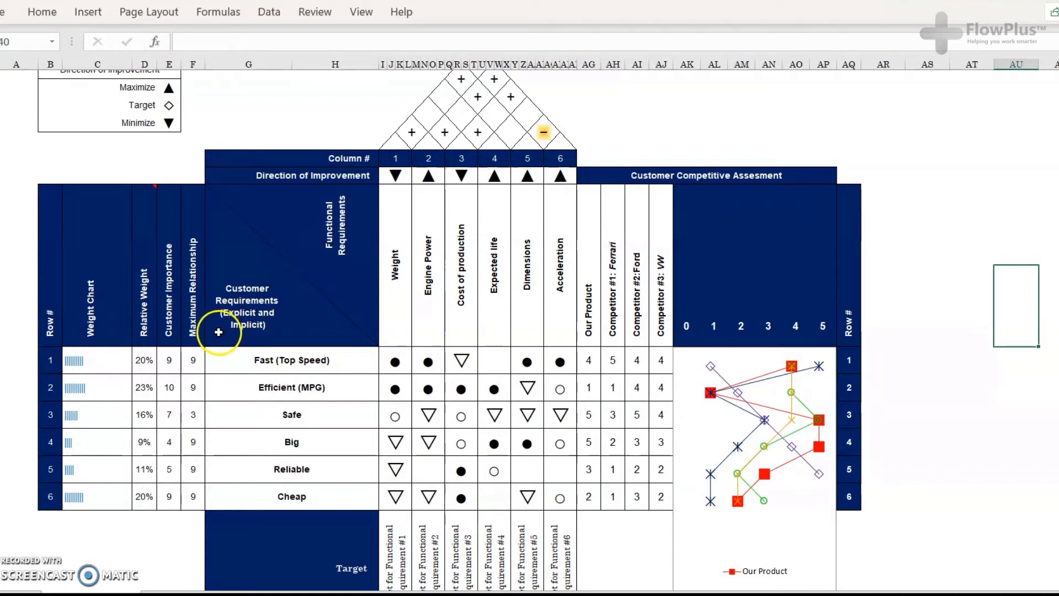
scroll(down, 3)
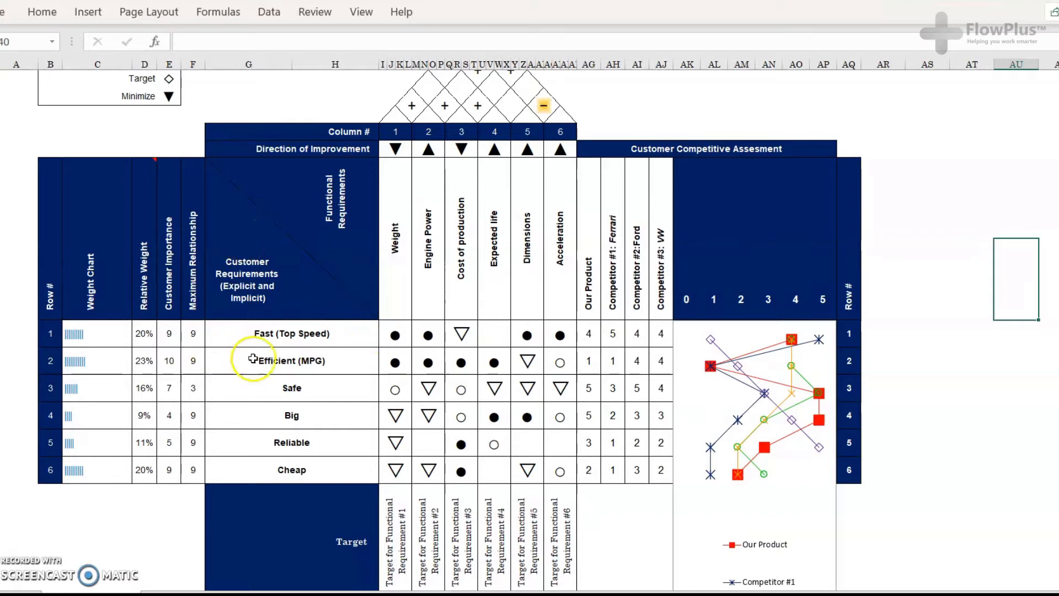
mouse_move(250, 290)
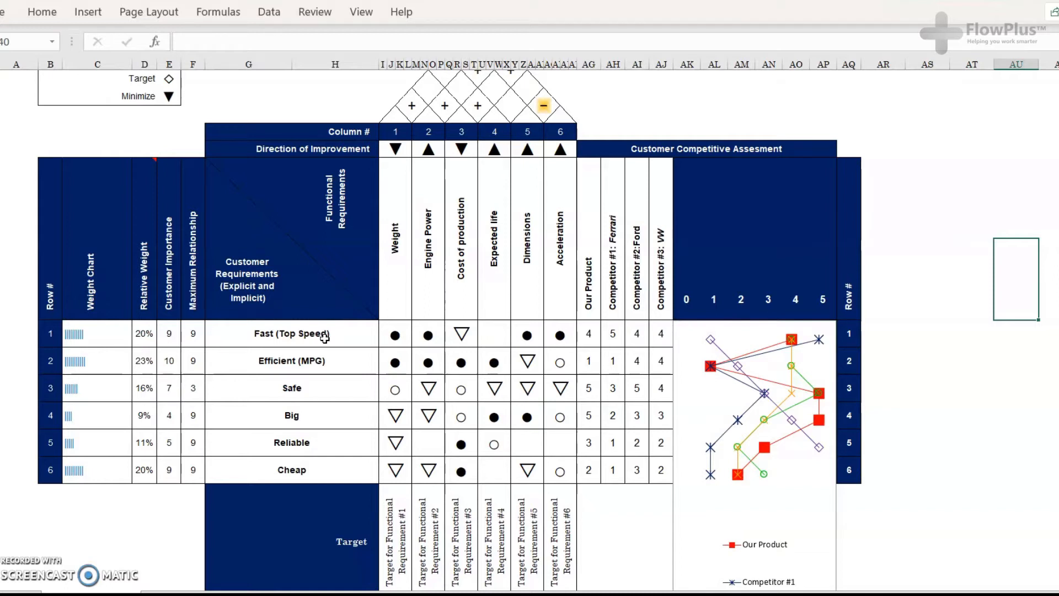
click(292, 333)
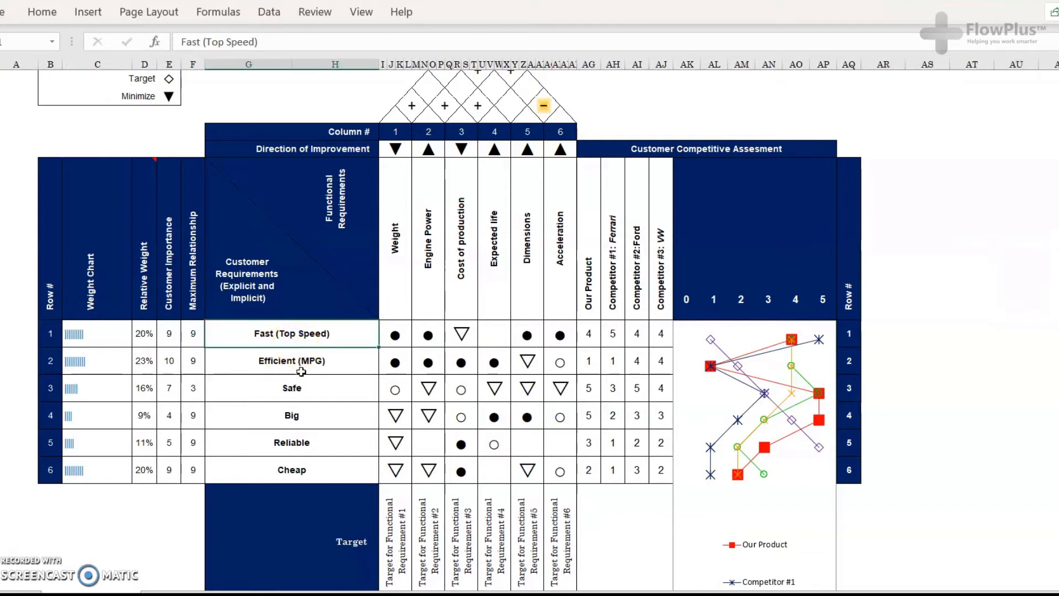
click(291, 416)
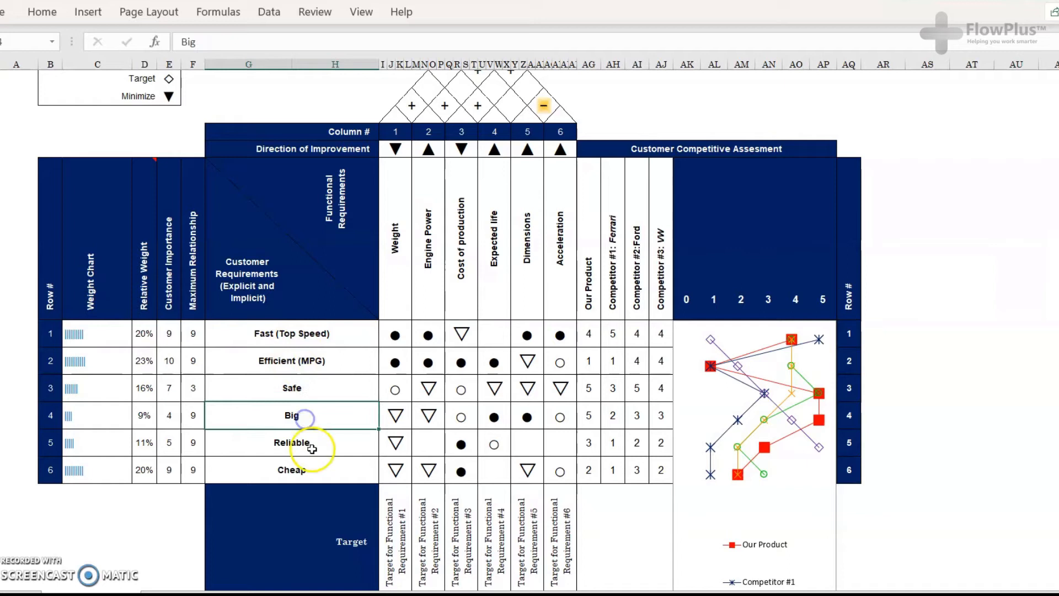
click(292, 470)
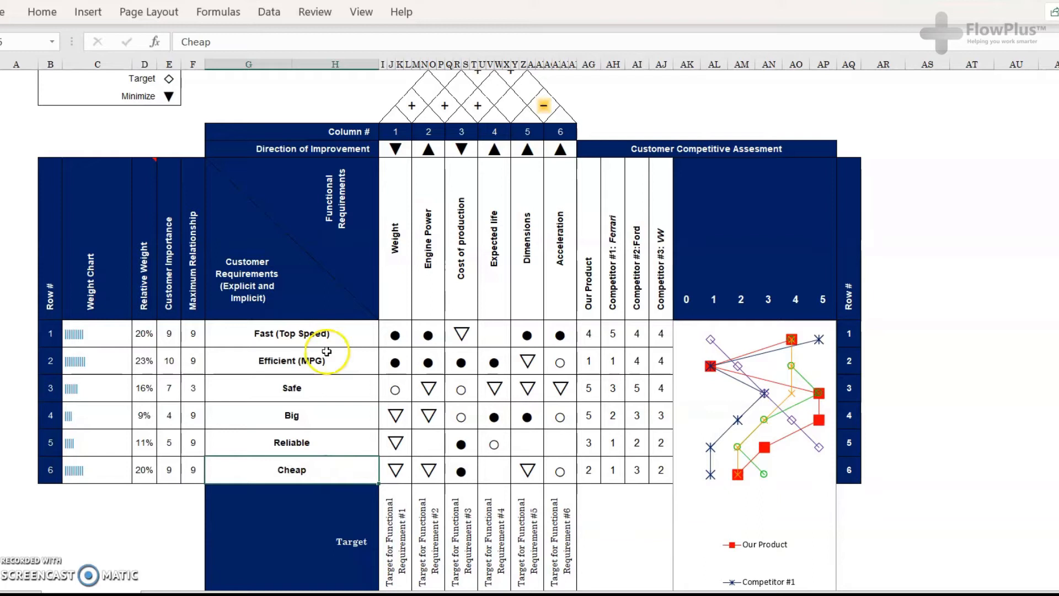
mouse_move(324, 355)
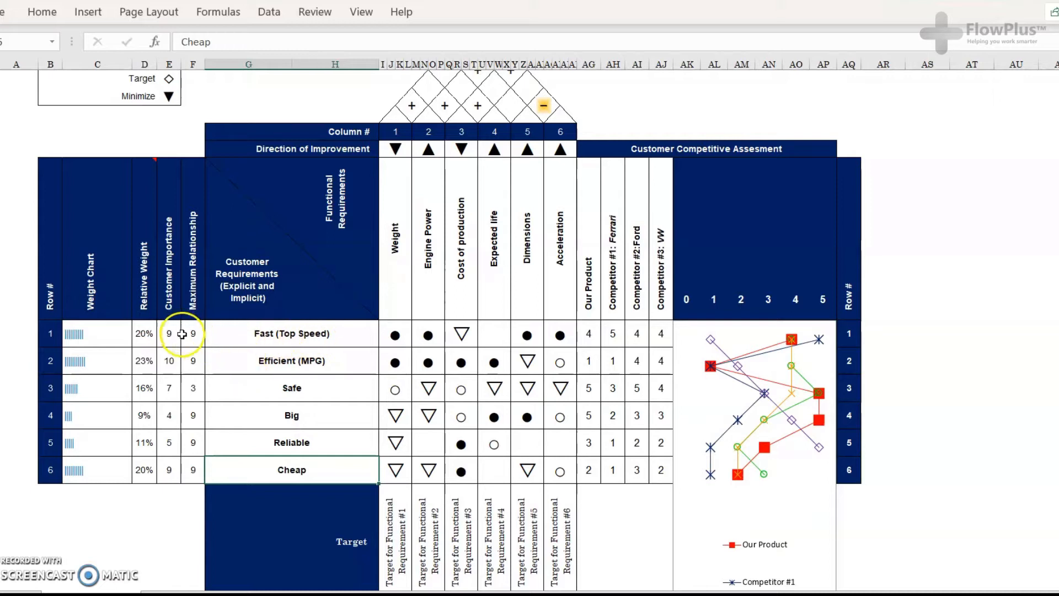
click(168, 334)
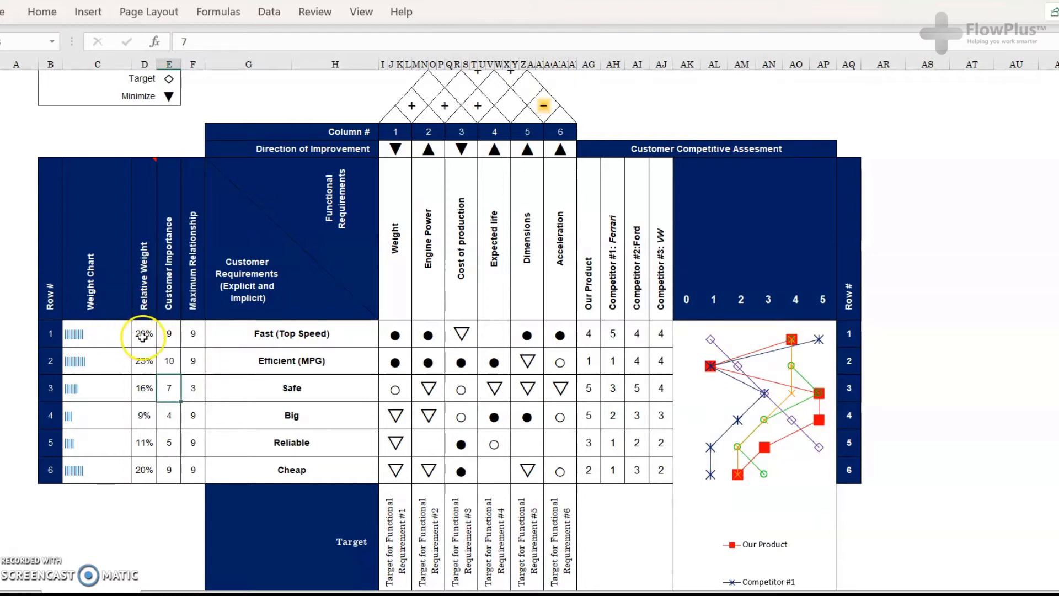
click(169, 333)
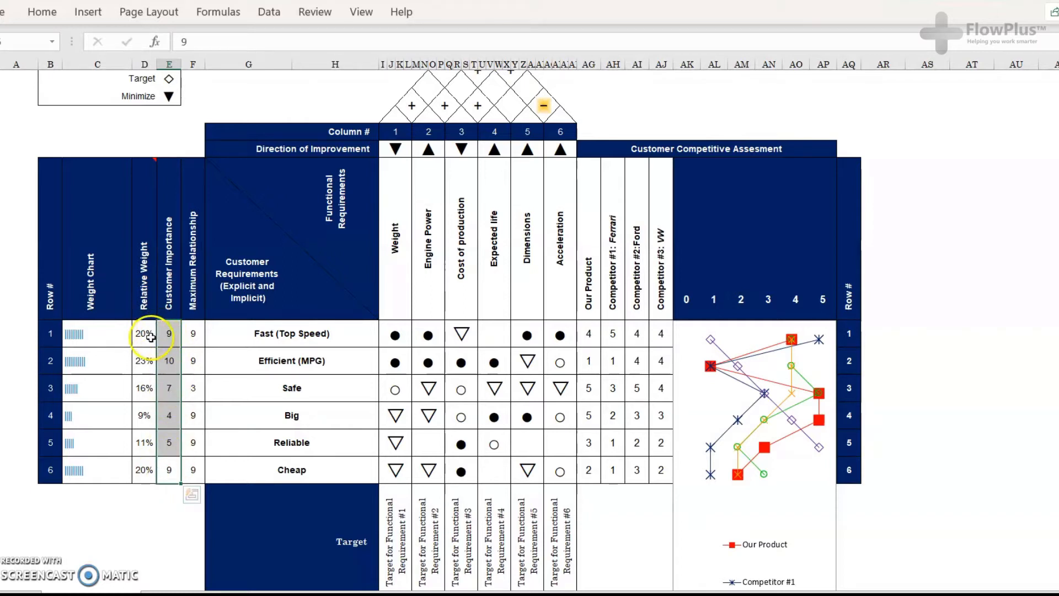
click(144, 333)
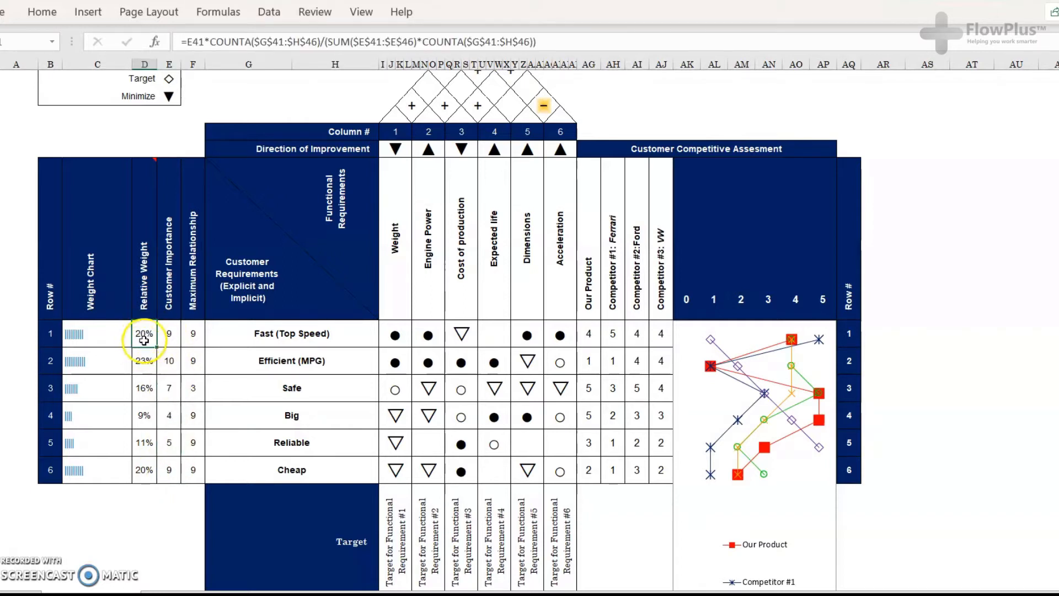
click(291, 333)
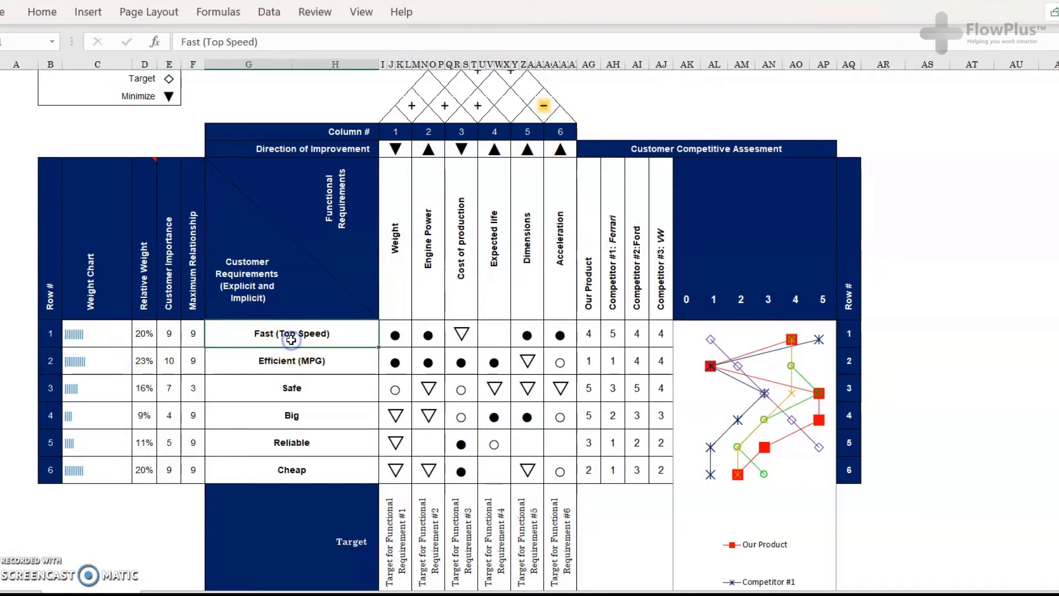
mouse_move(321, 454)
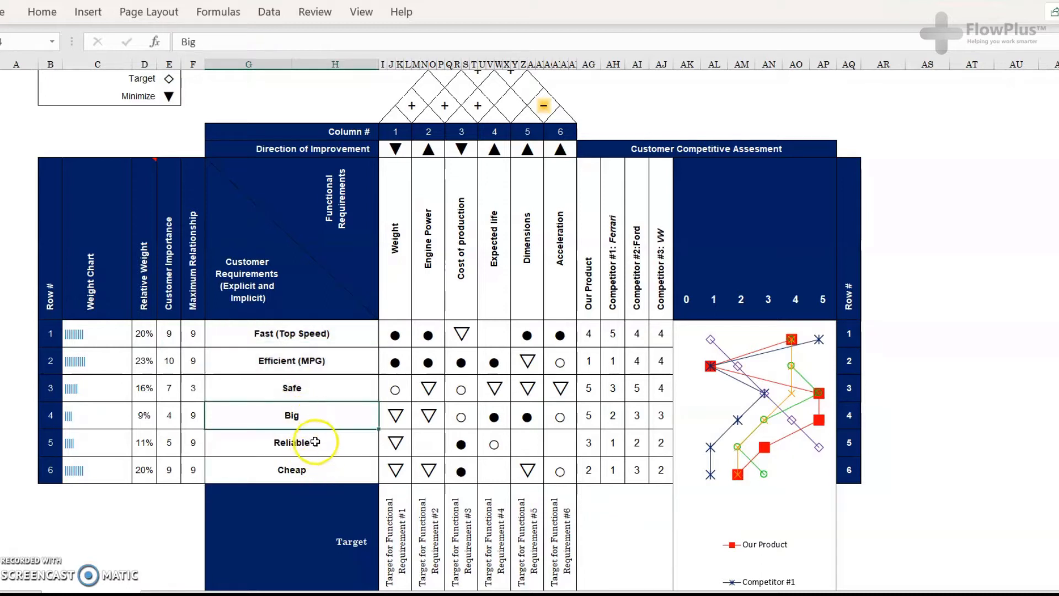
click(291, 333)
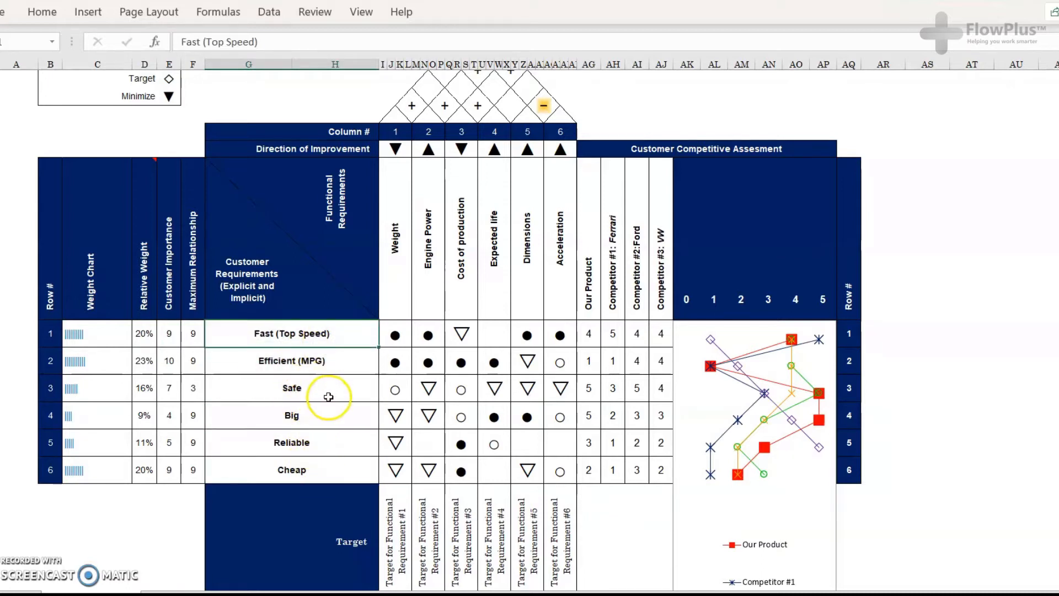
mouse_move(389, 266)
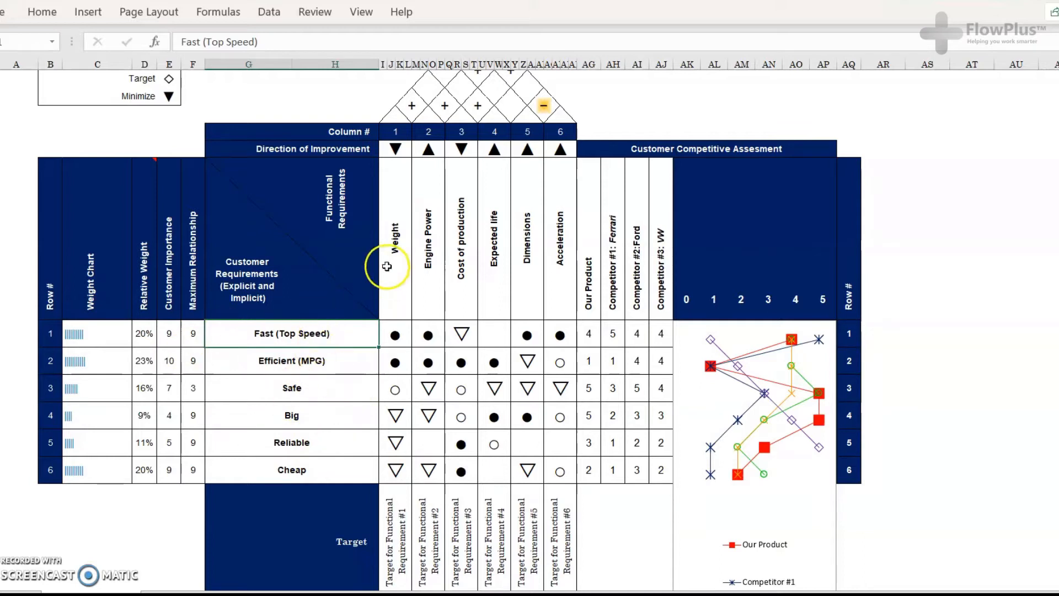
click(394, 250)
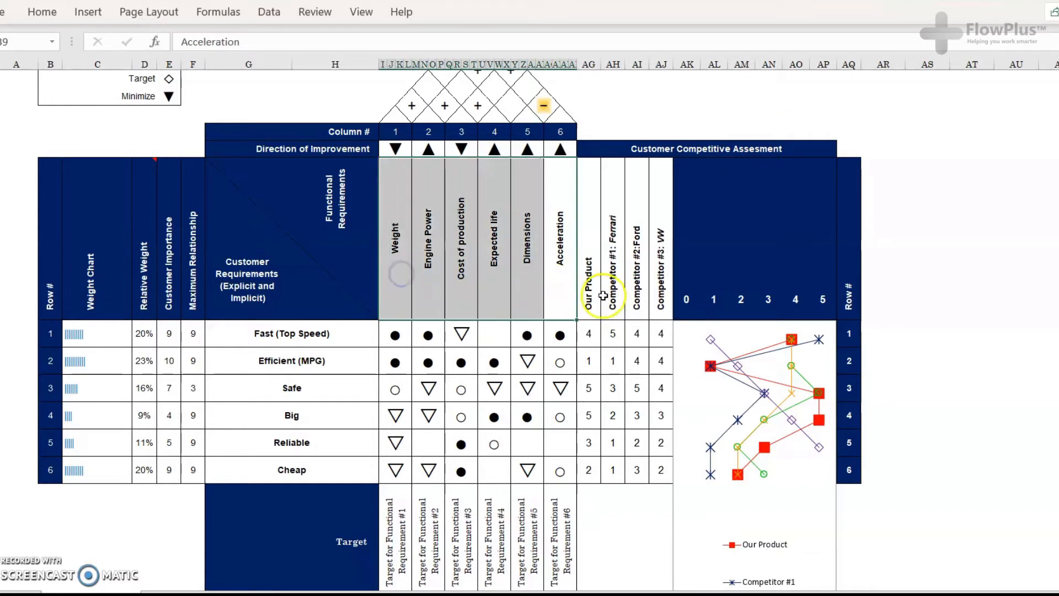
mouse_move(652, 264)
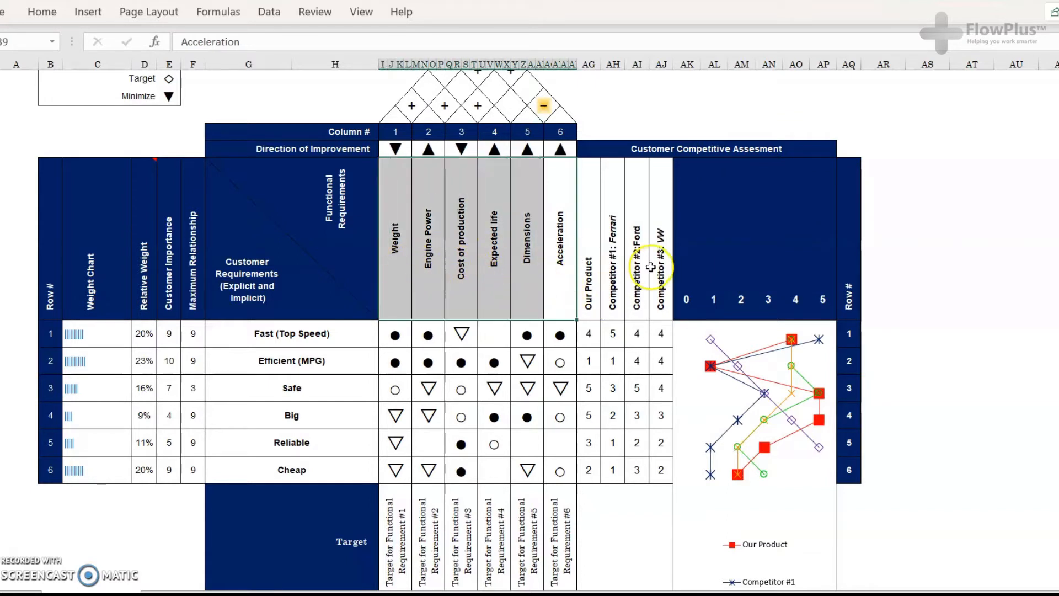
click(527, 278)
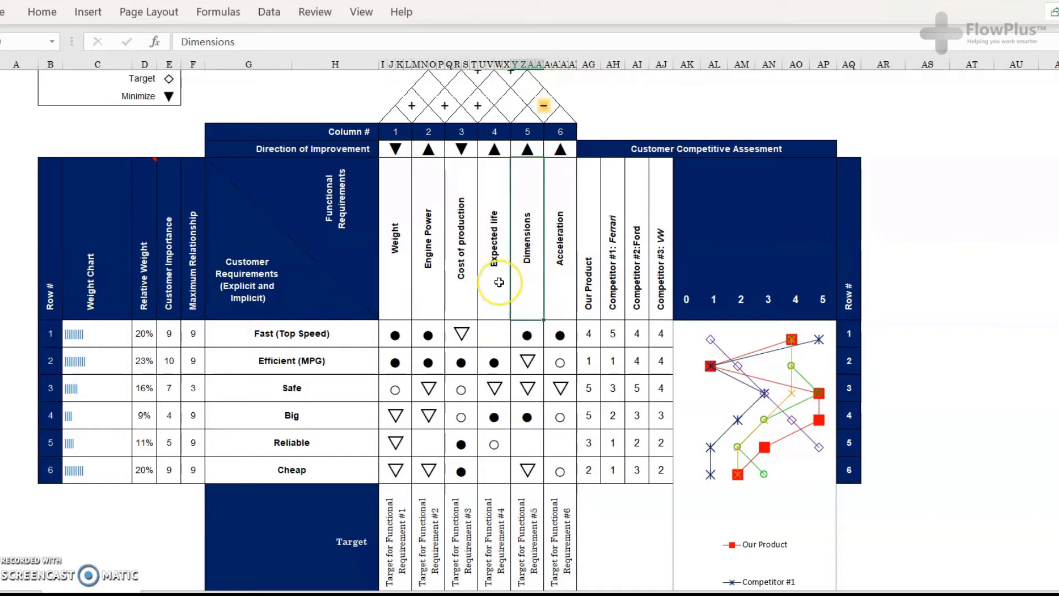
mouse_move(475, 201)
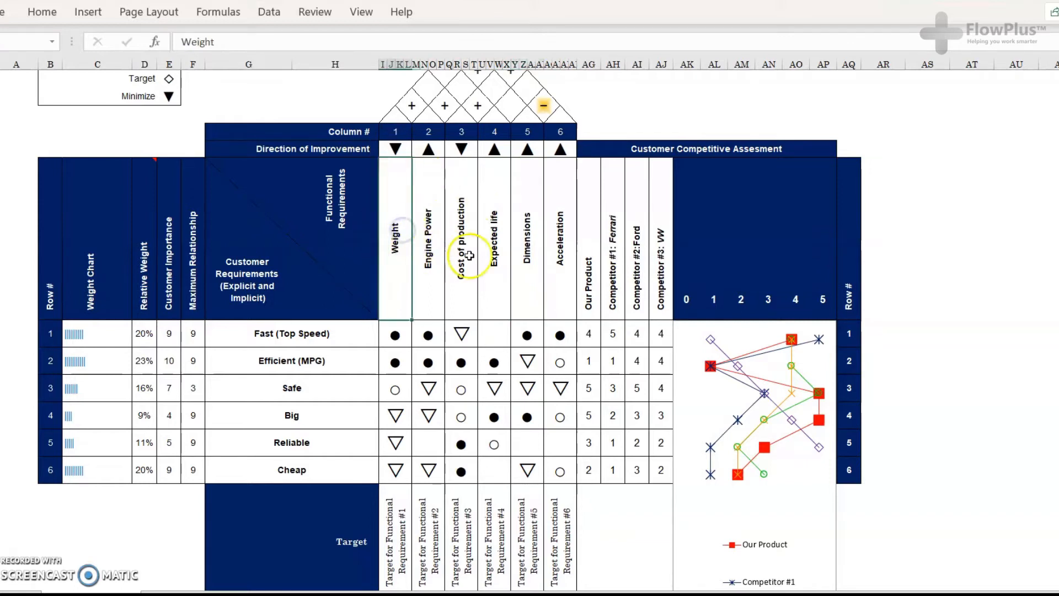
mouse_move(407, 196)
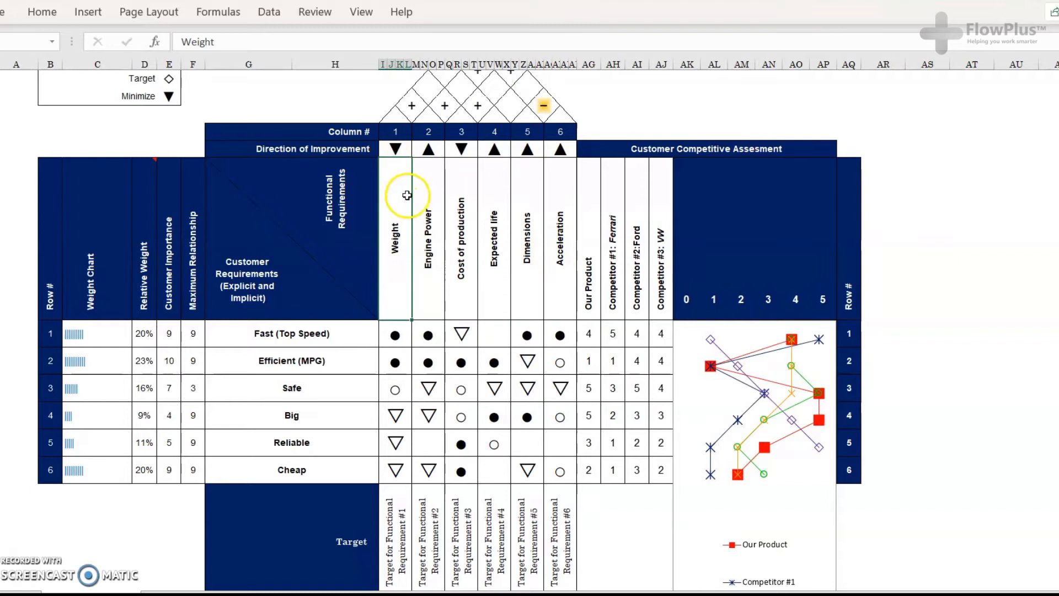
mouse_move(407, 148)
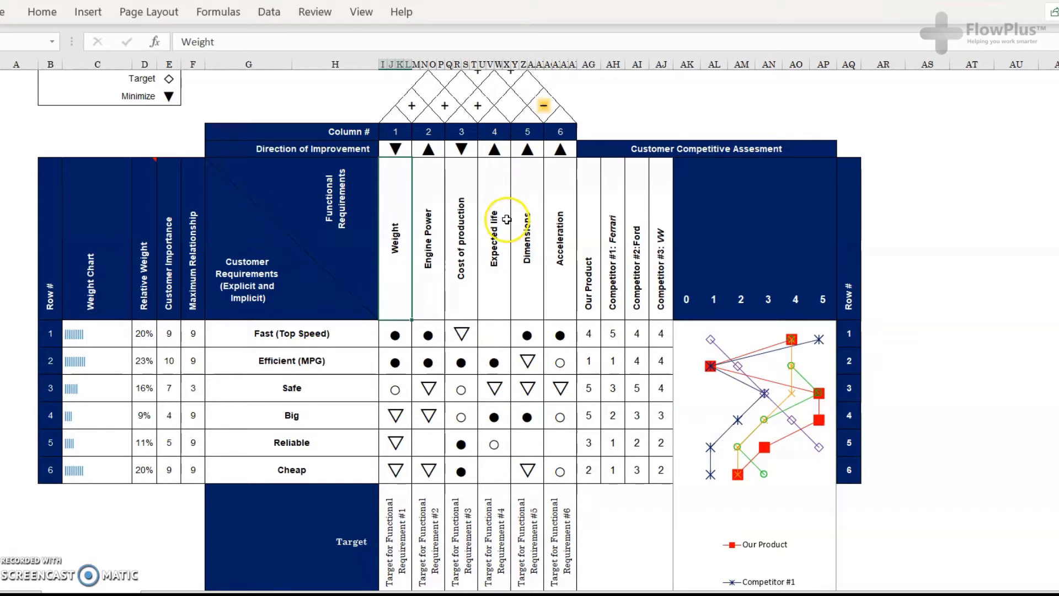
scroll(up, 3)
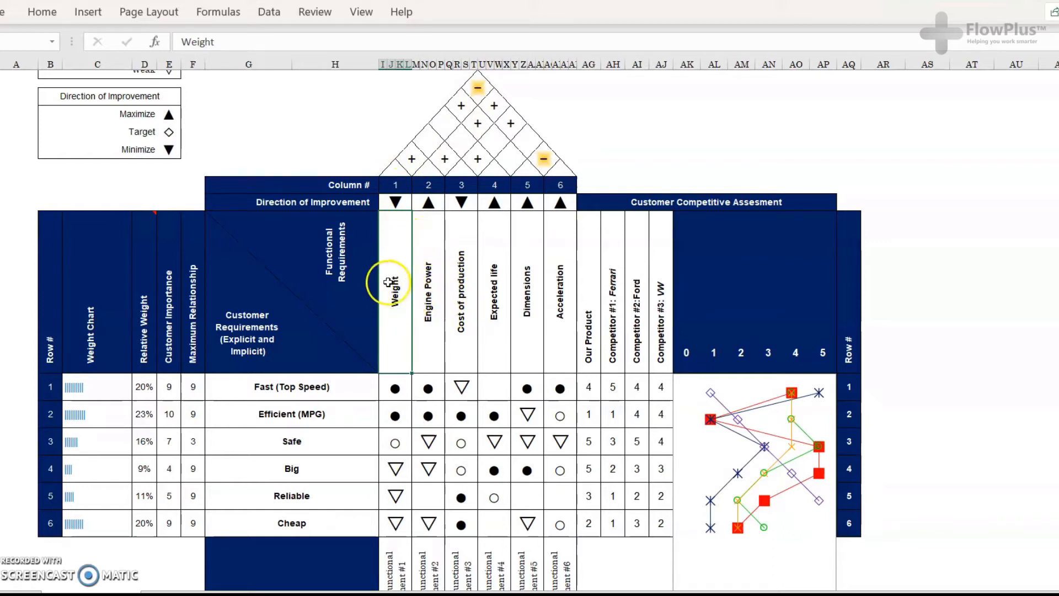
mouse_move(418, 160)
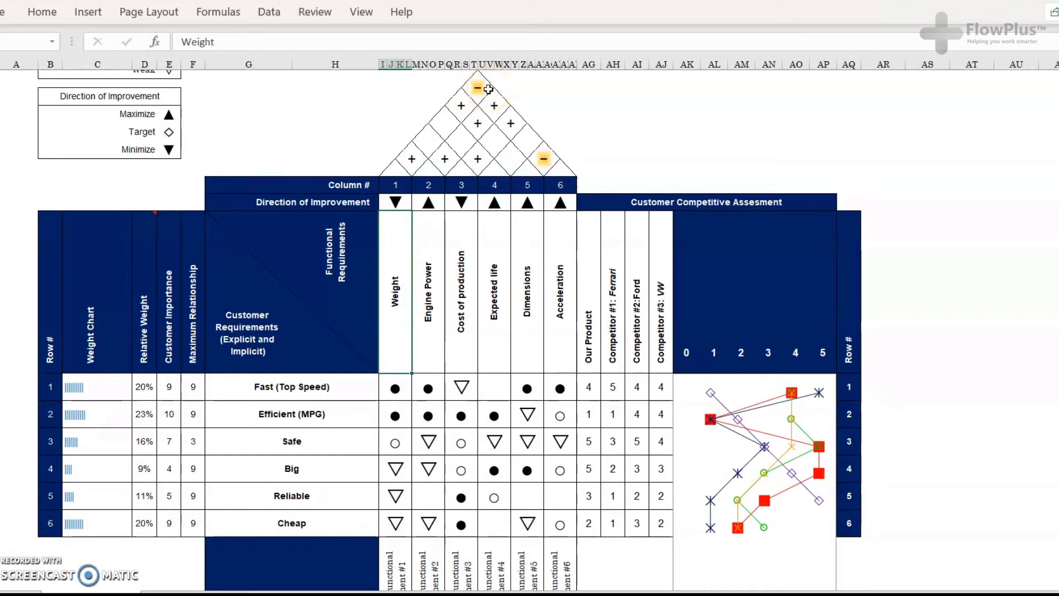
mouse_move(409, 162)
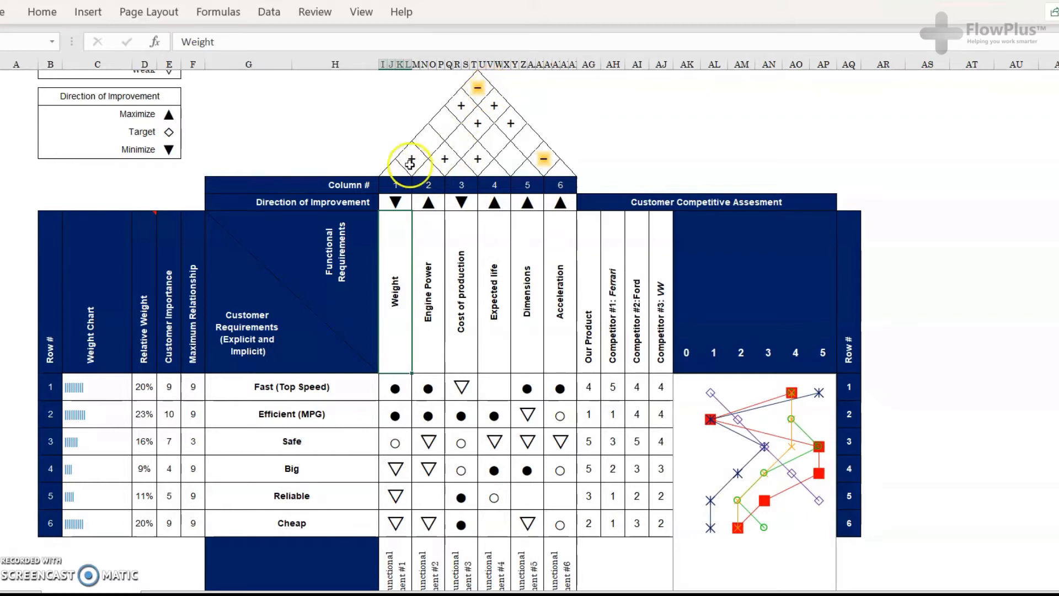
click(461, 283)
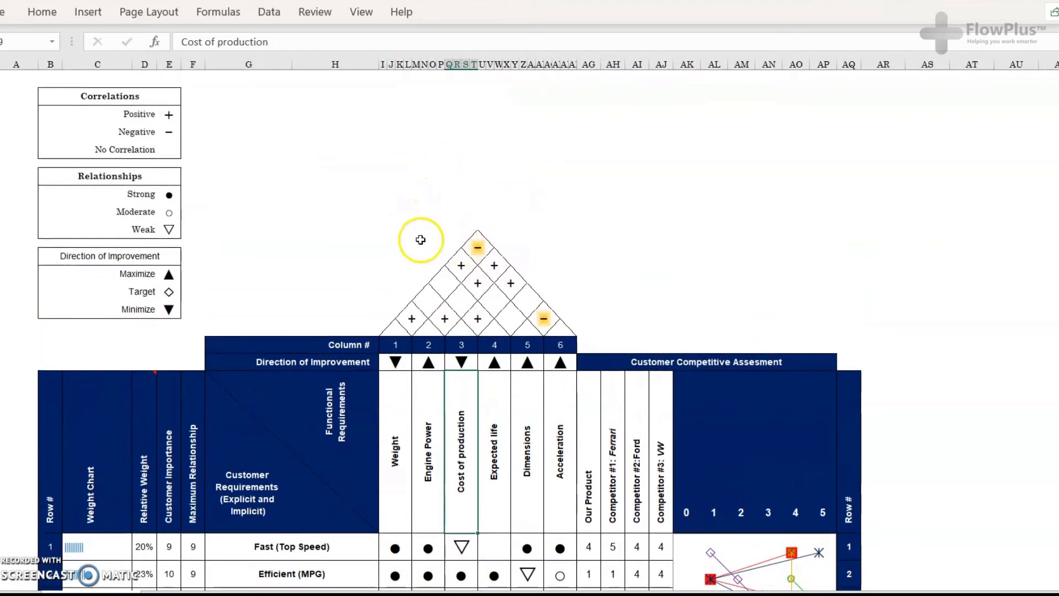
click(169, 131)
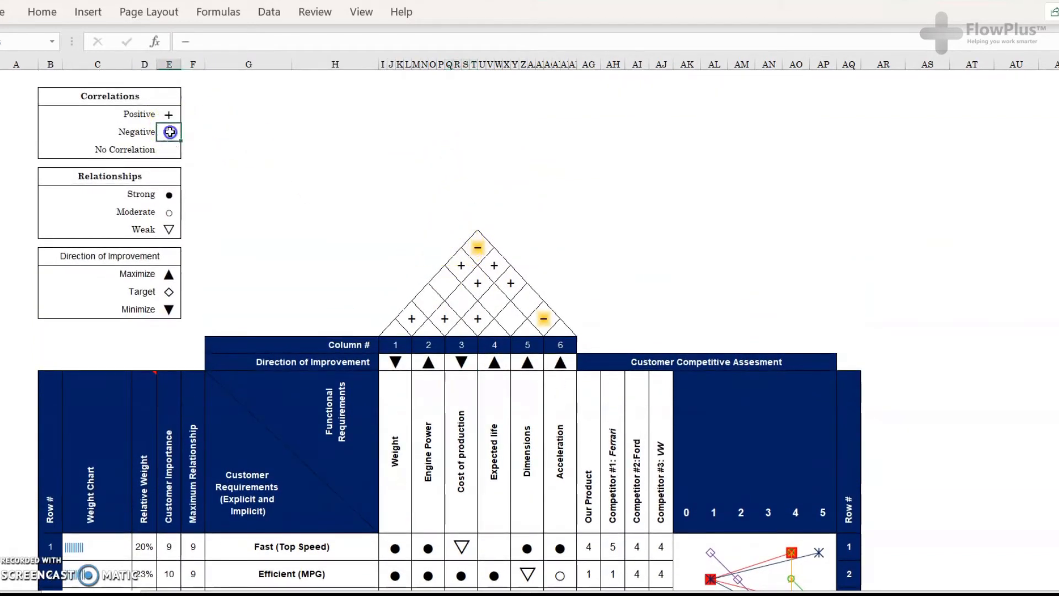
scroll(down, 3)
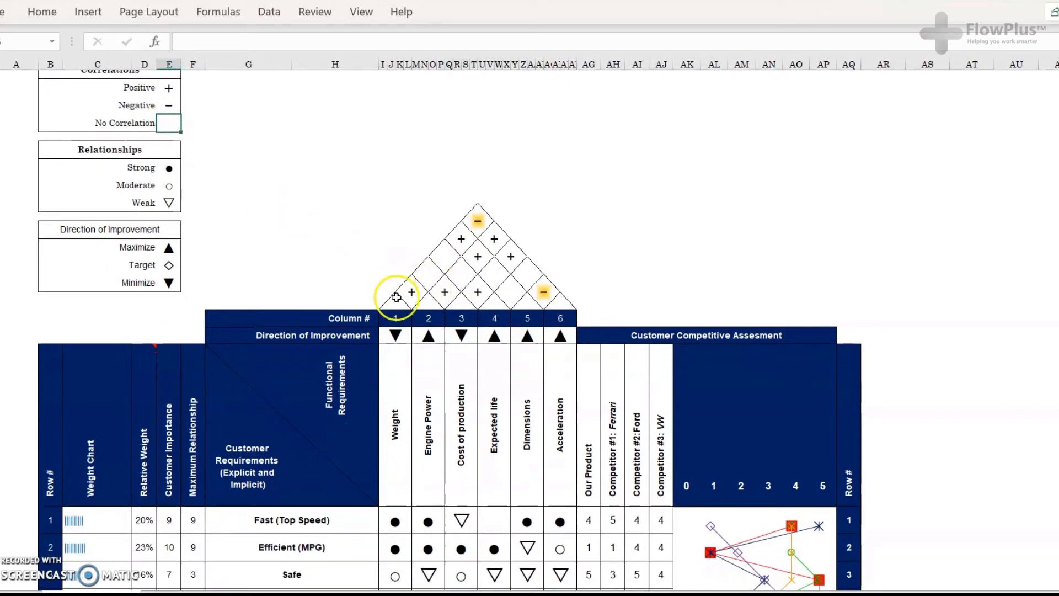
scroll(down, 3)
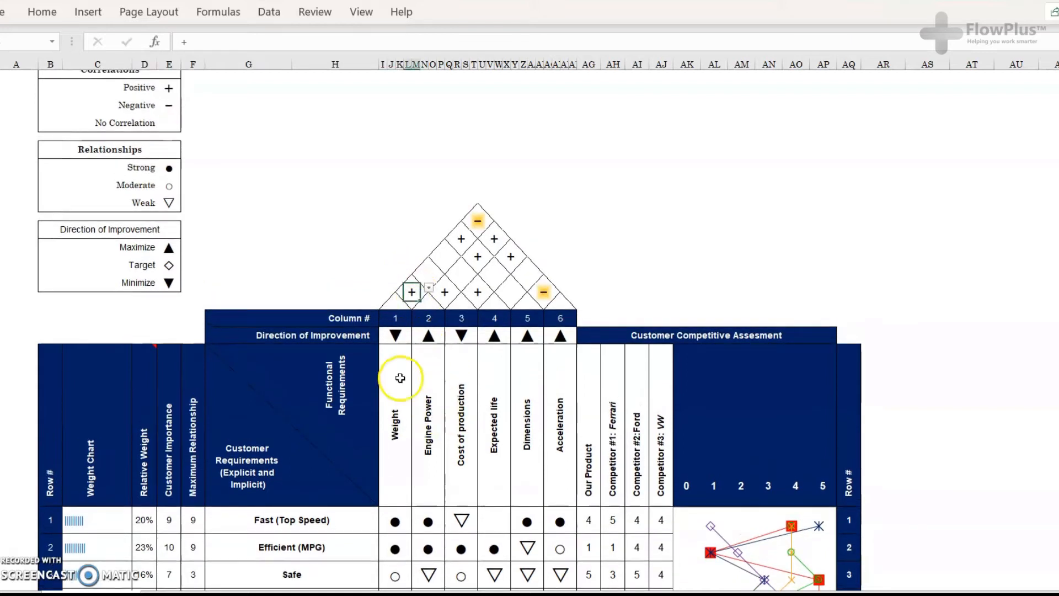
mouse_move(411, 393)
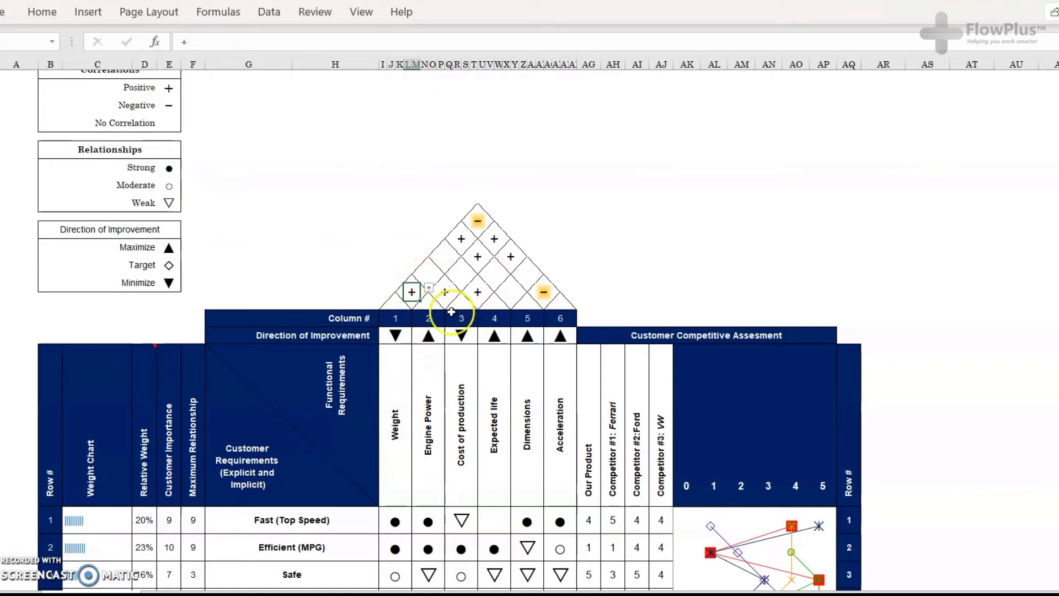
click(428, 274)
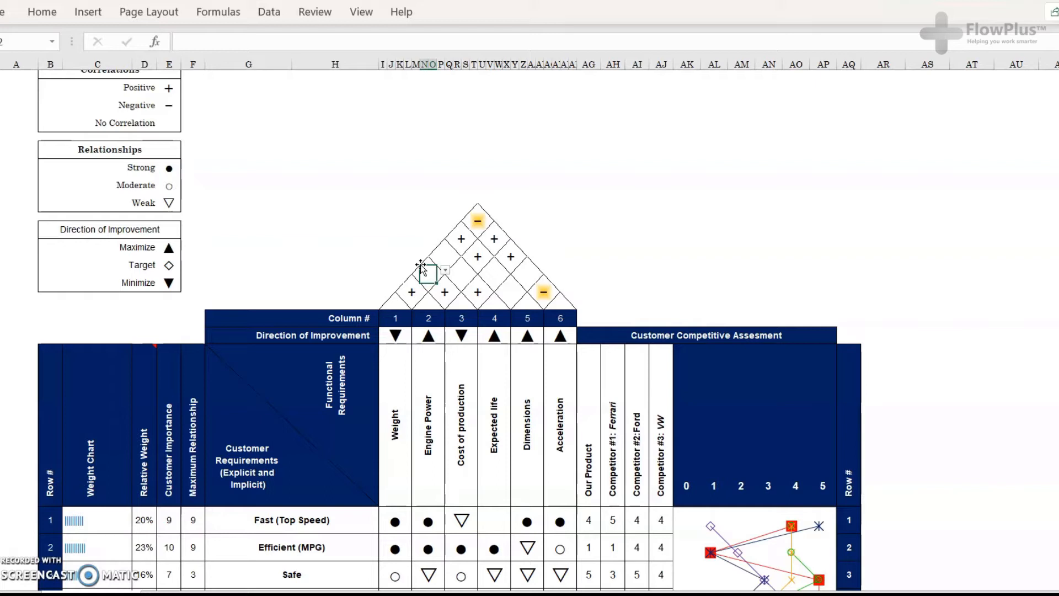
click(433, 273)
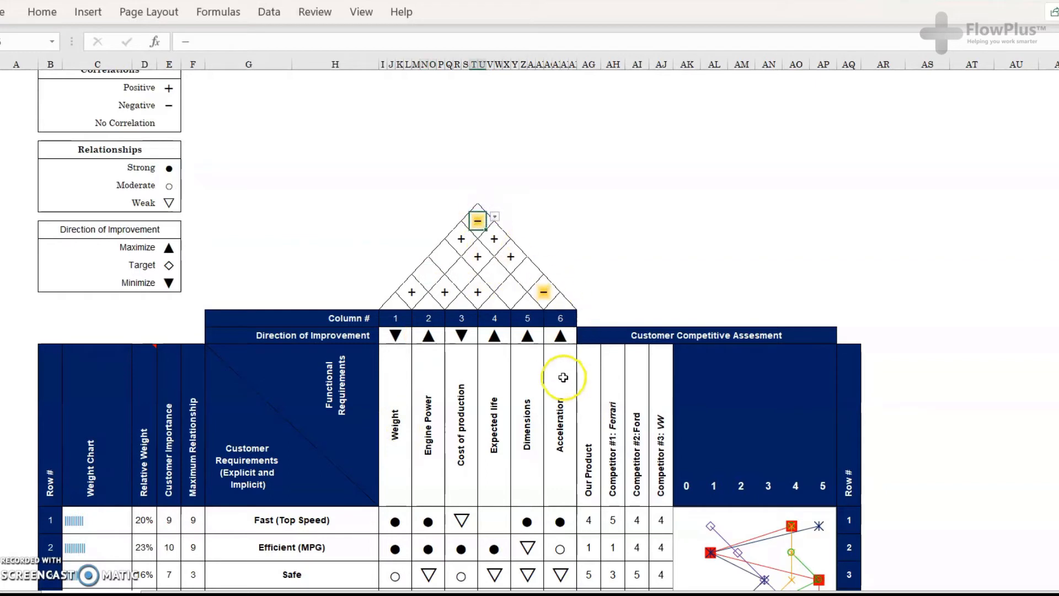
mouse_move(423, 303)
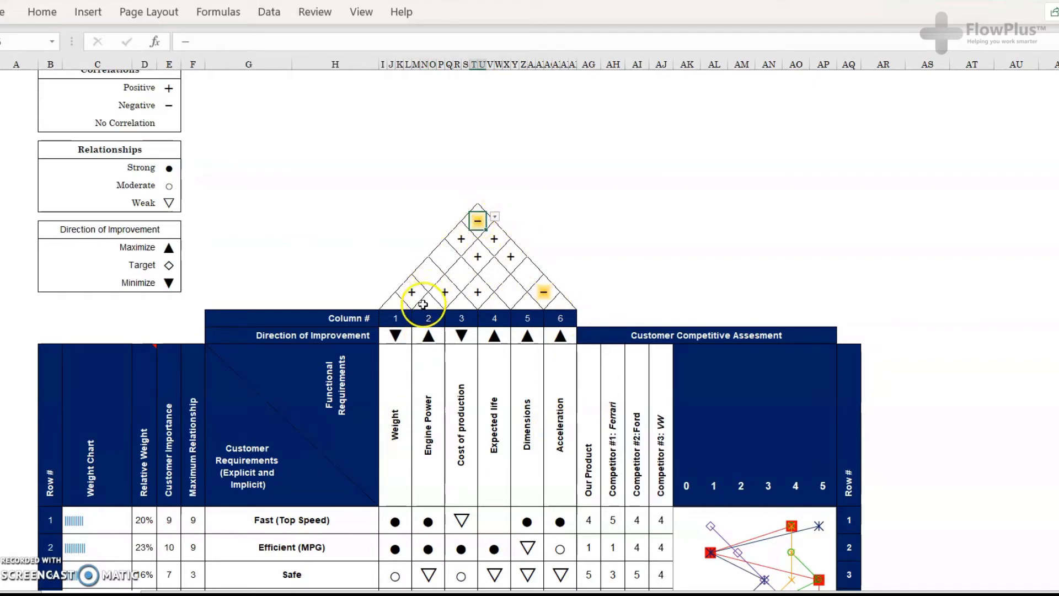
mouse_move(448, 294)
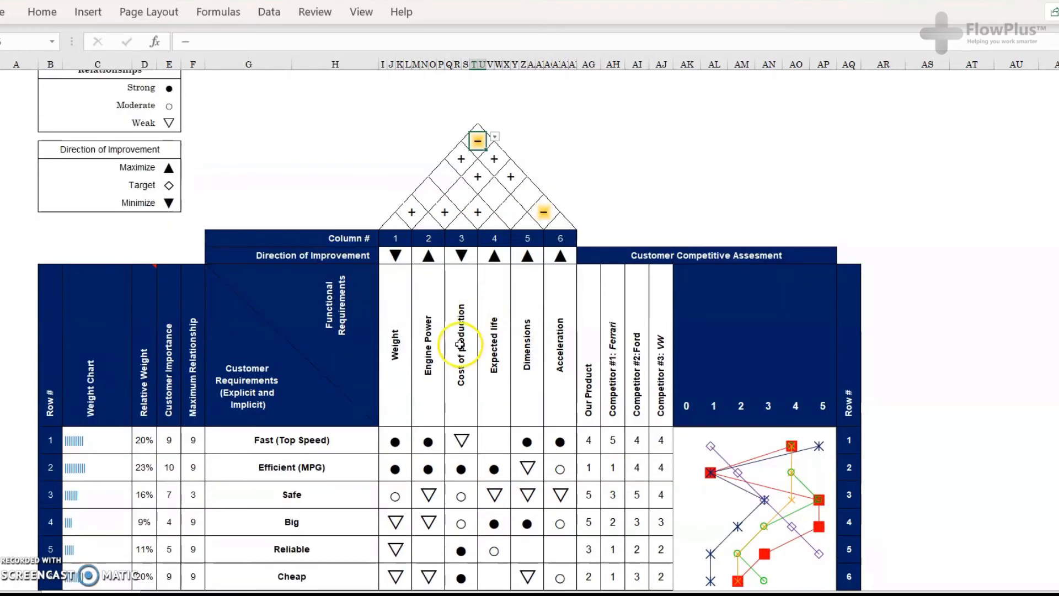
scroll(down, 3)
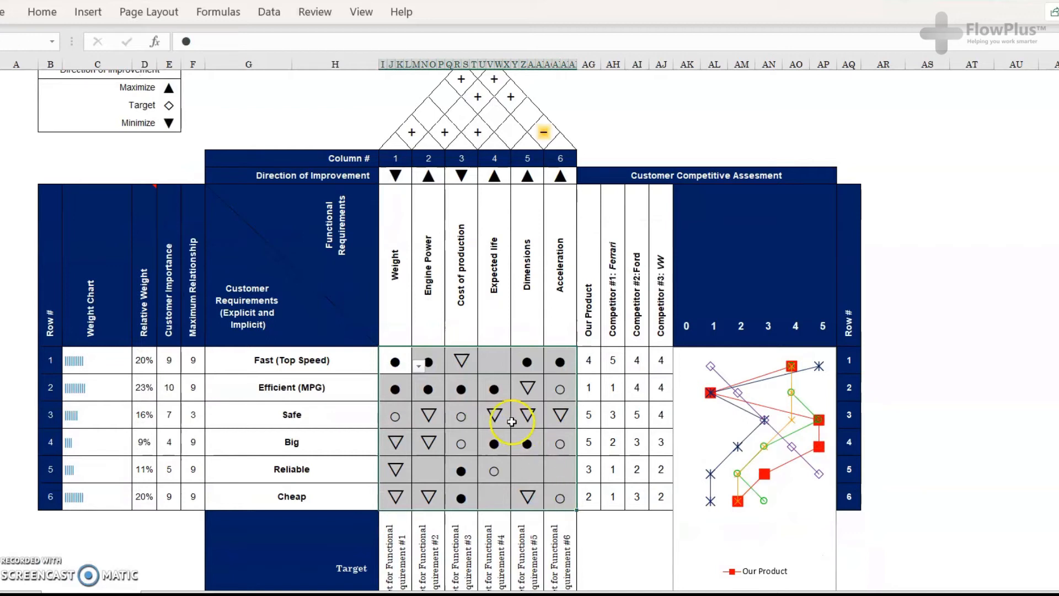
scroll(up, 3)
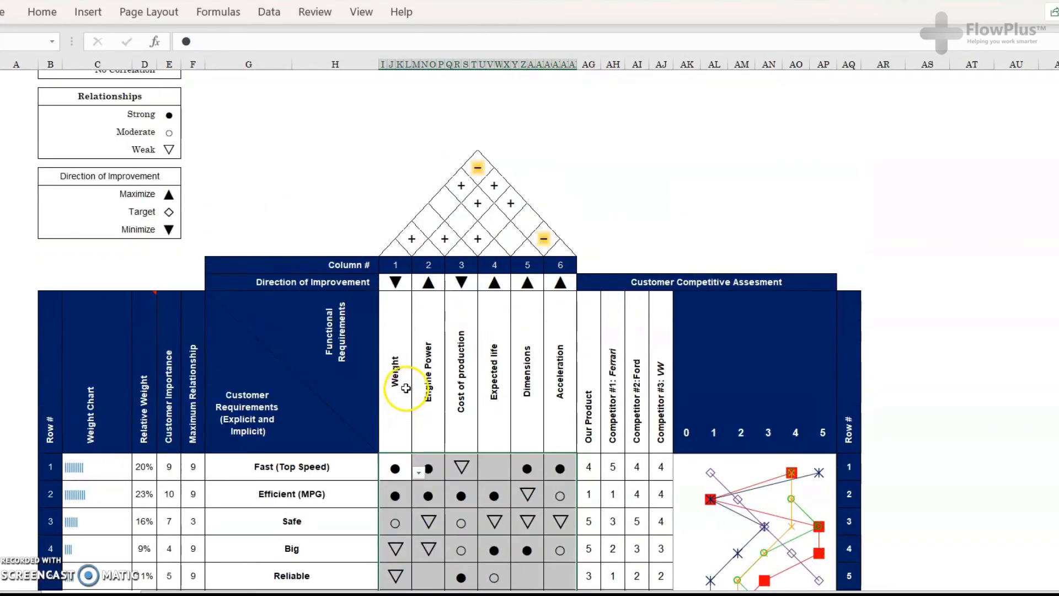
mouse_move(169, 116)
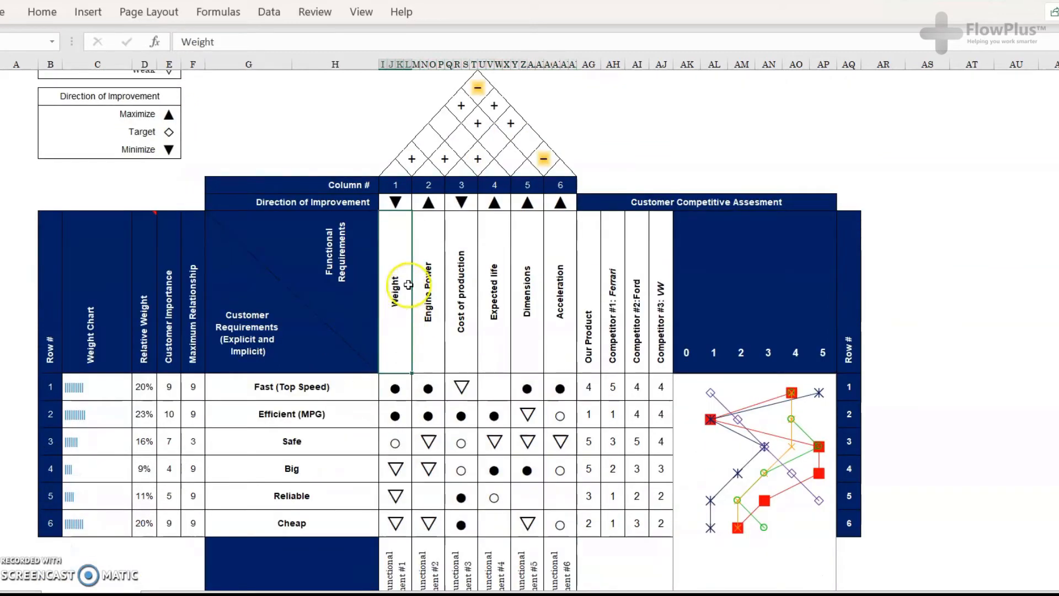
mouse_move(349, 388)
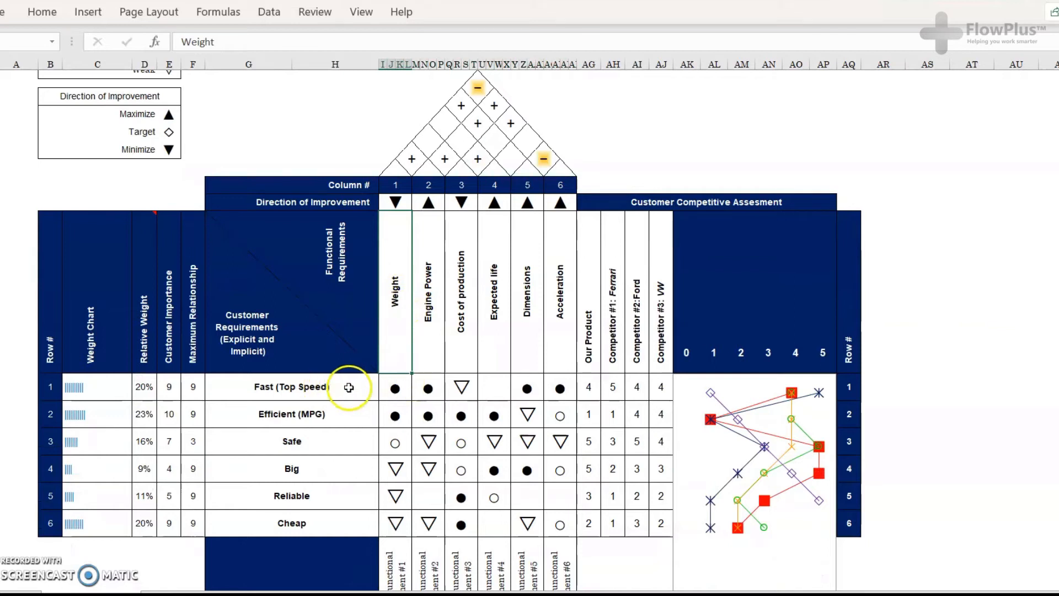
scroll(down, 3)
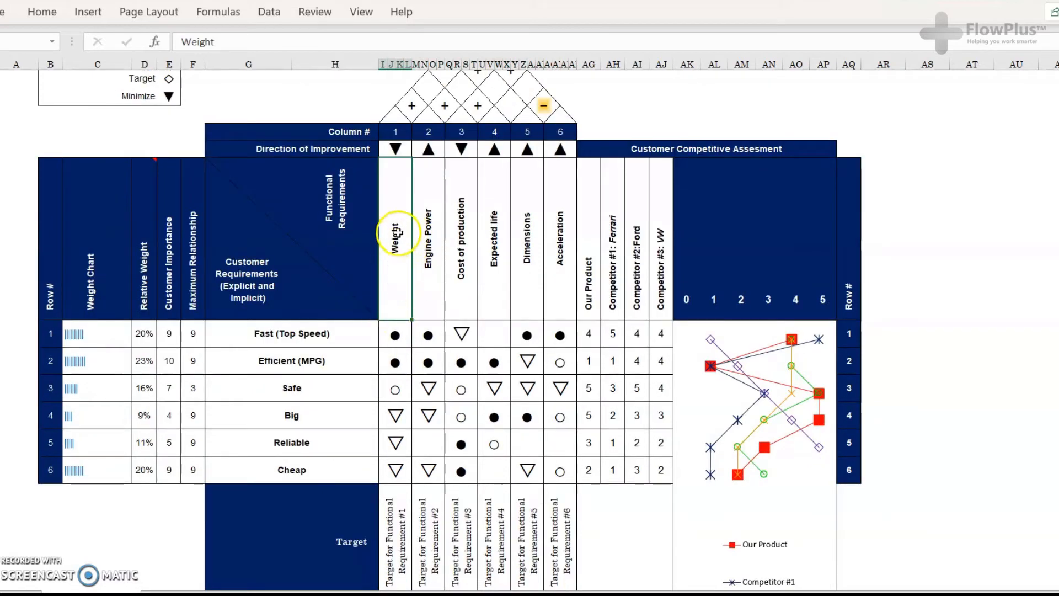
mouse_move(325, 328)
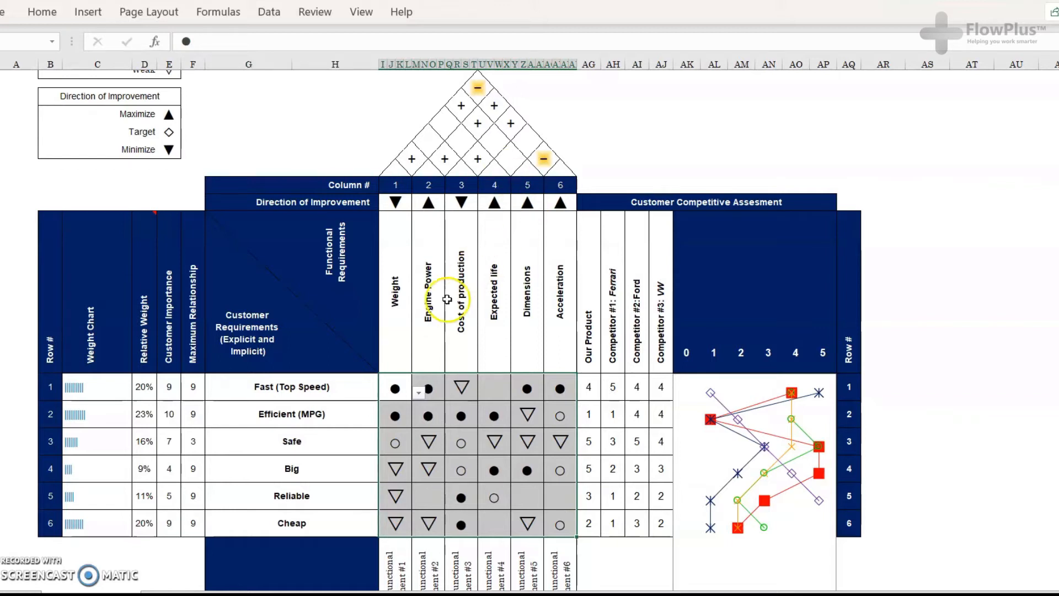
click(494, 388)
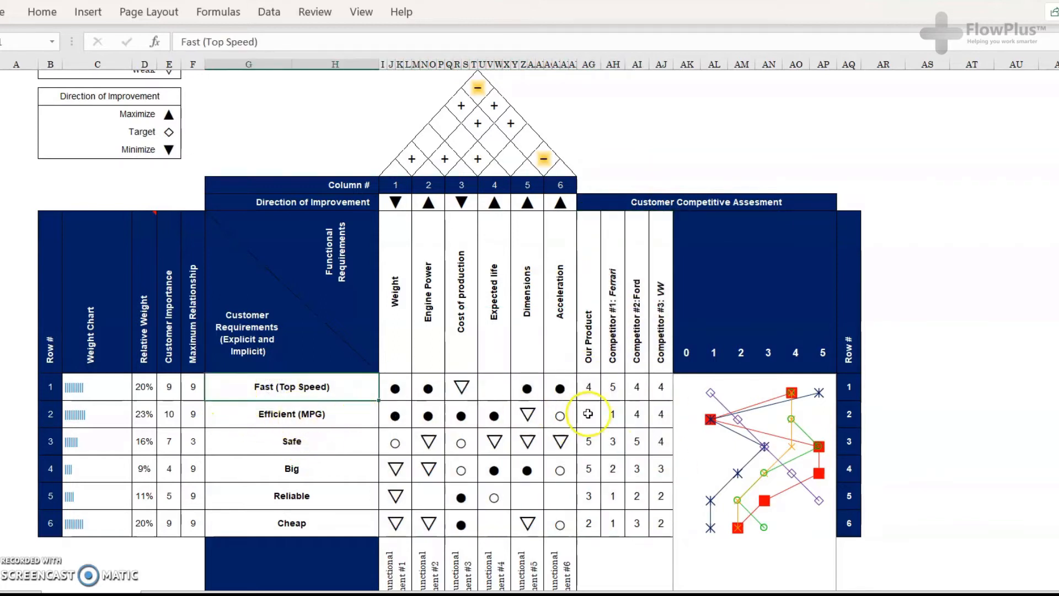
click(587, 336)
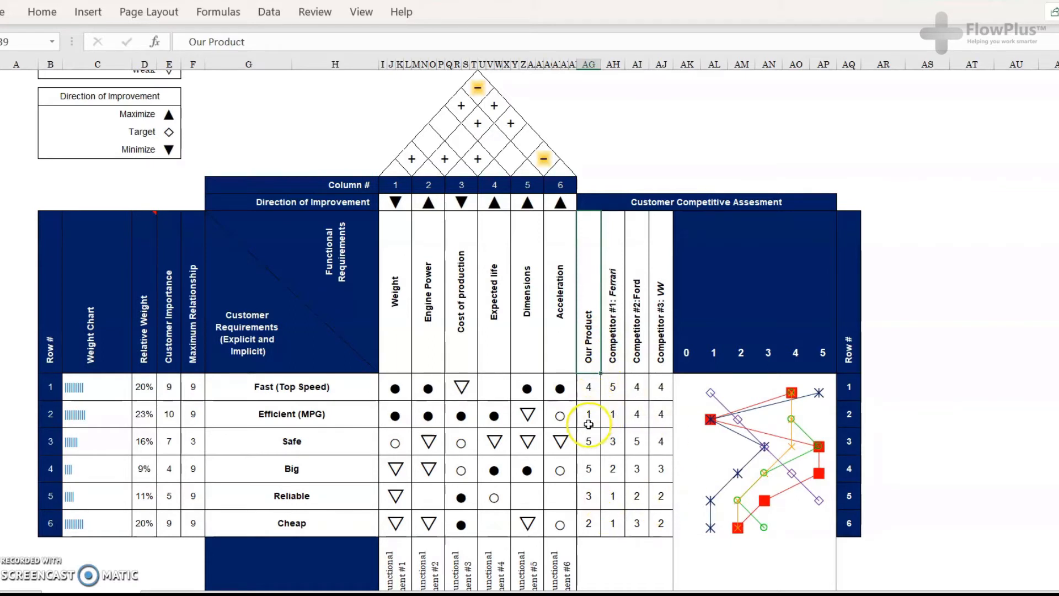
click(587, 388)
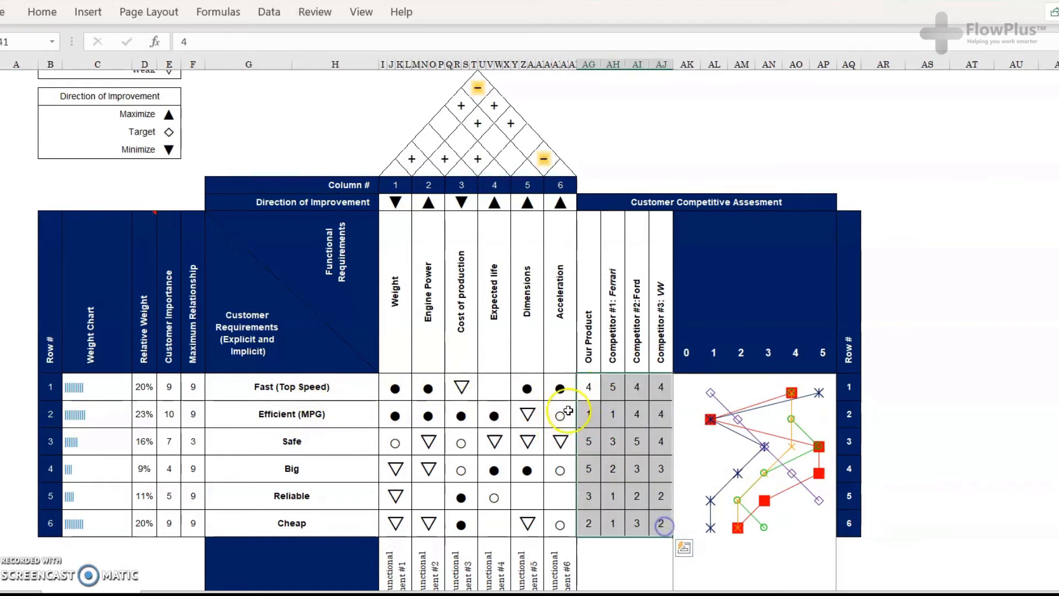
click(588, 415)
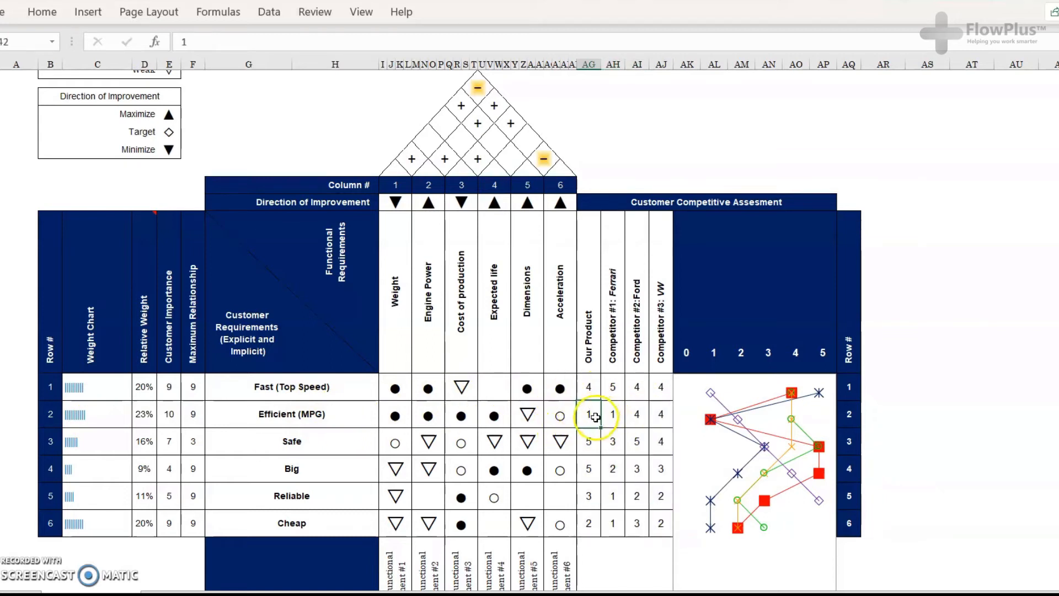
click(635, 415)
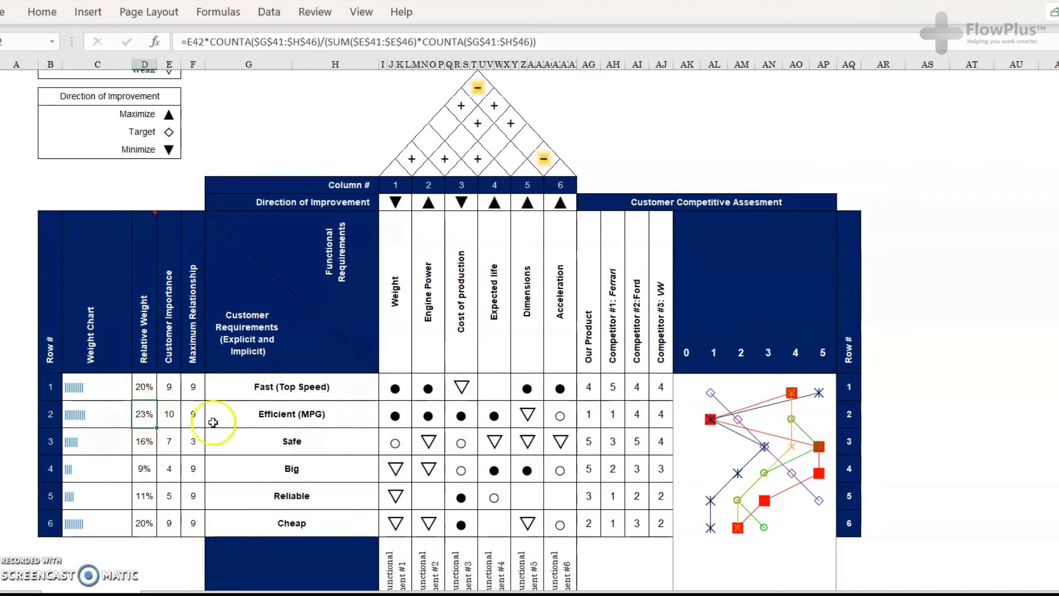
click(589, 415)
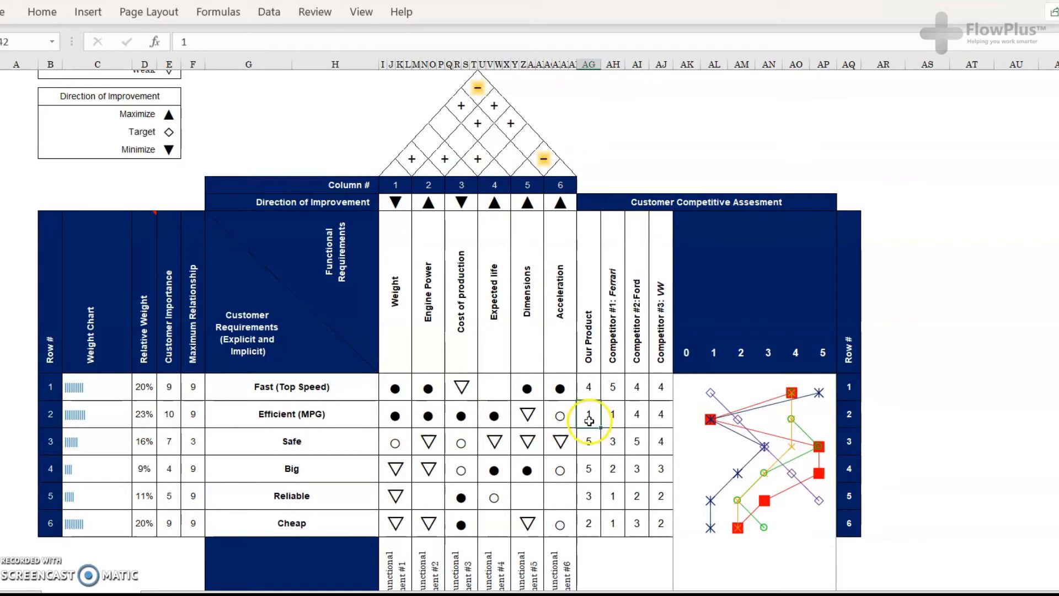
scroll(down, 3)
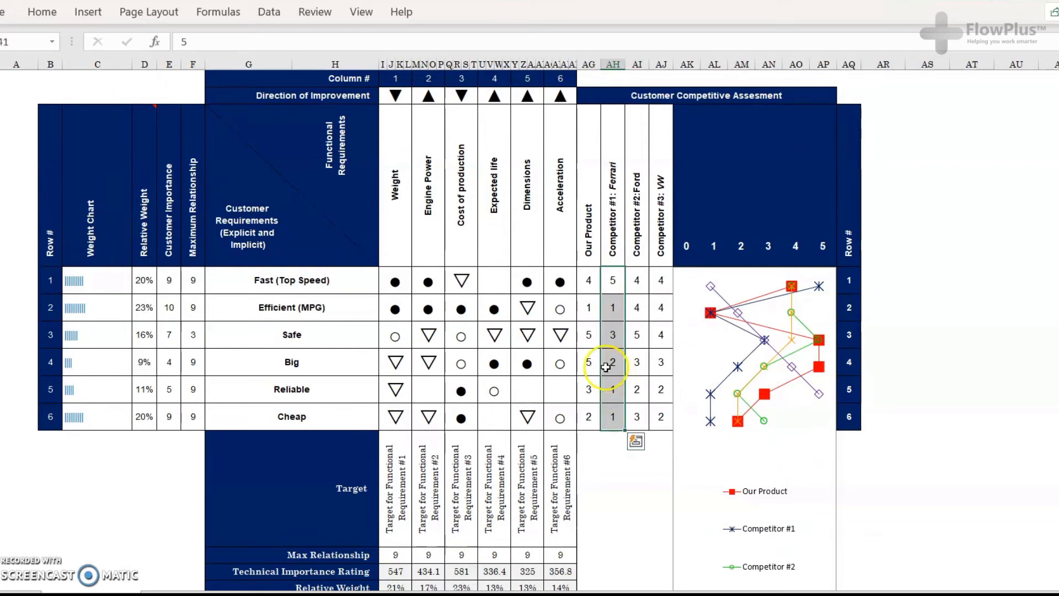
click(292, 307)
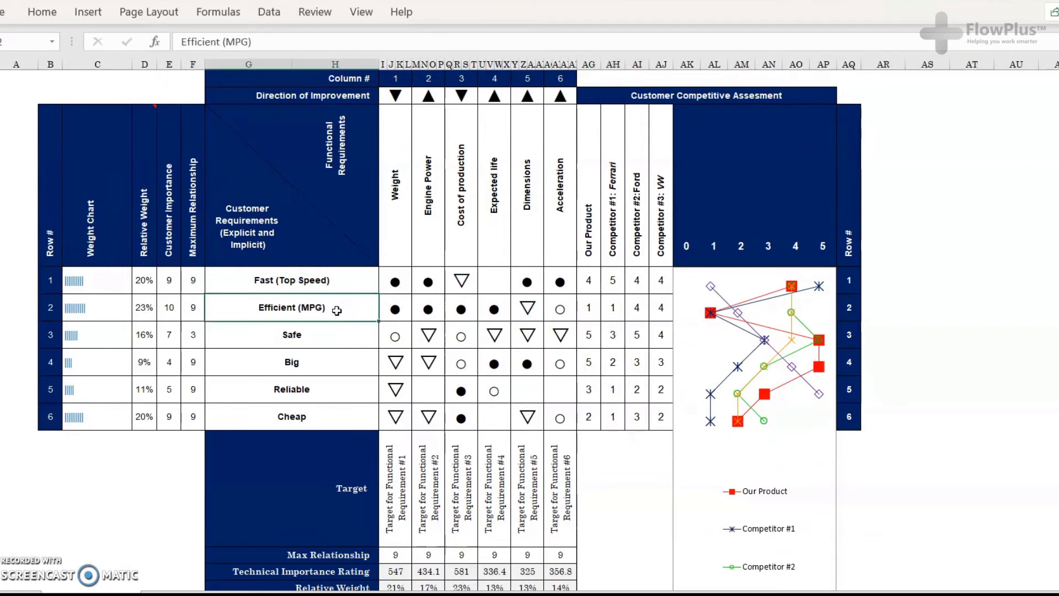
click(292, 335)
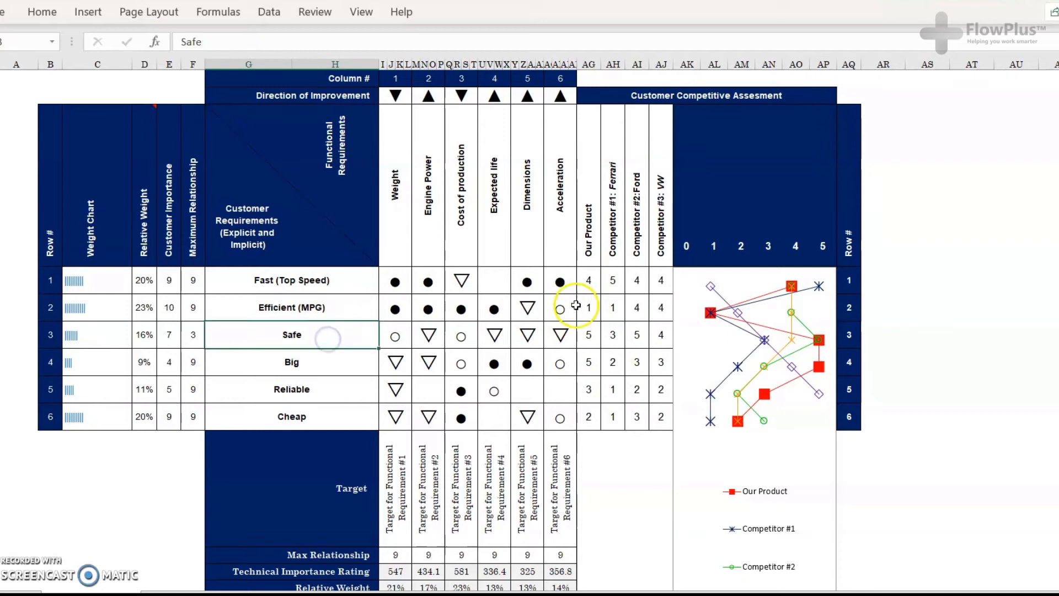
click(291, 307)
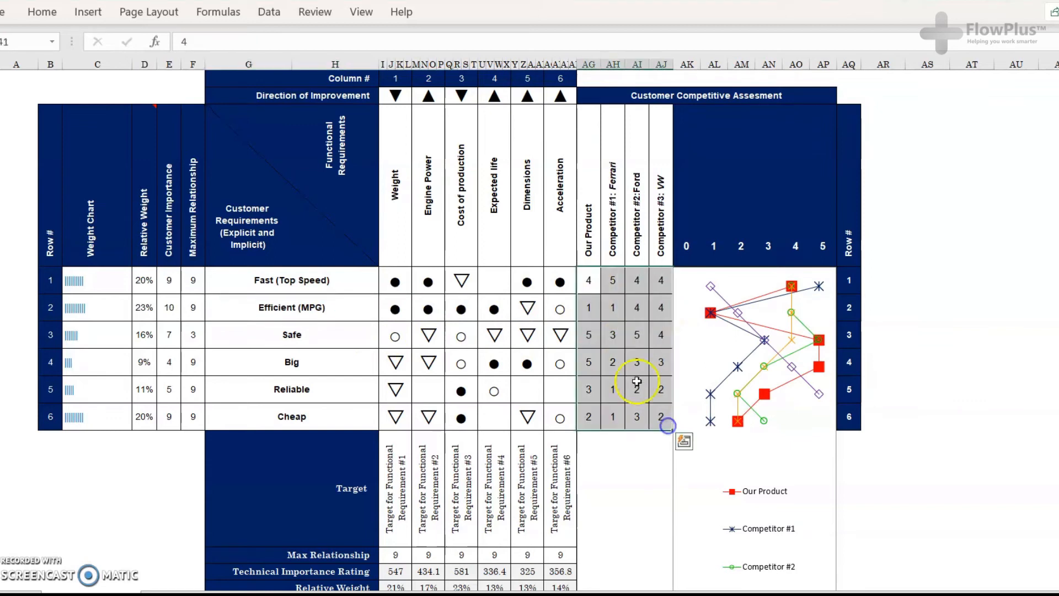
click(612, 335)
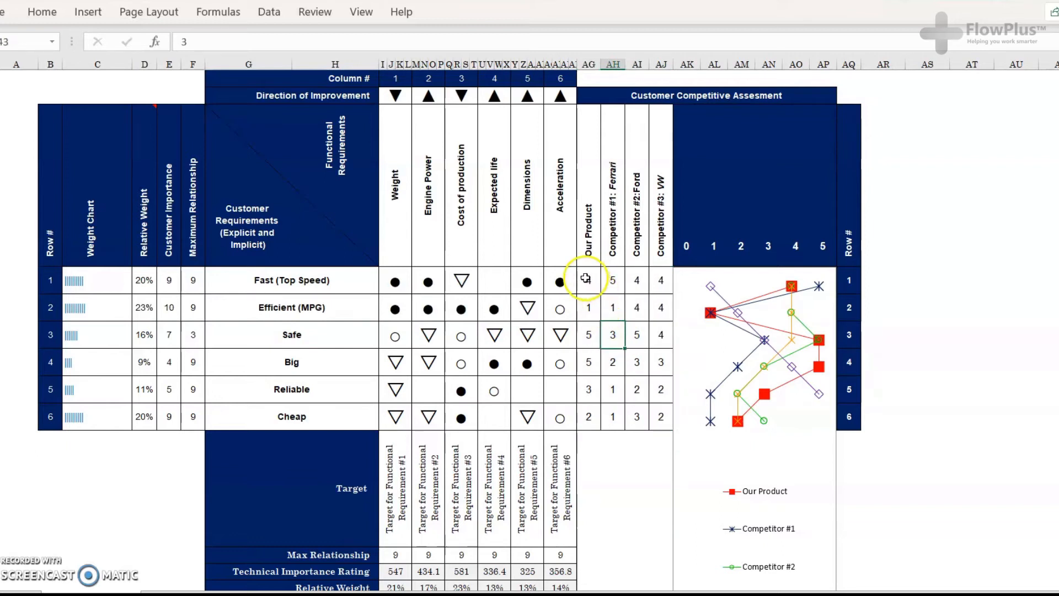
scroll(down, 3)
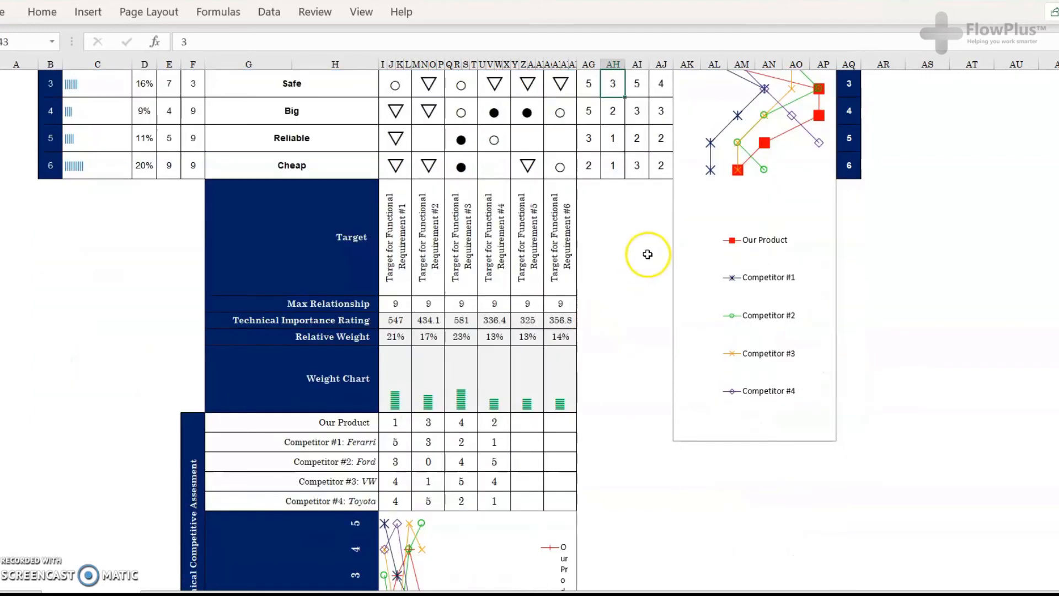
scroll(up, 3)
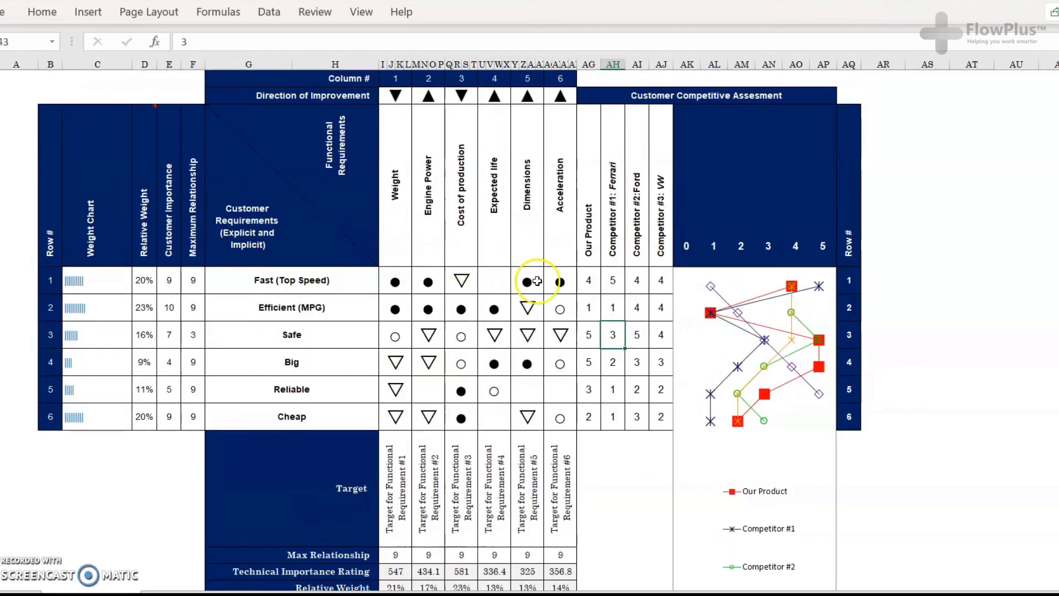
scroll(down, 3)
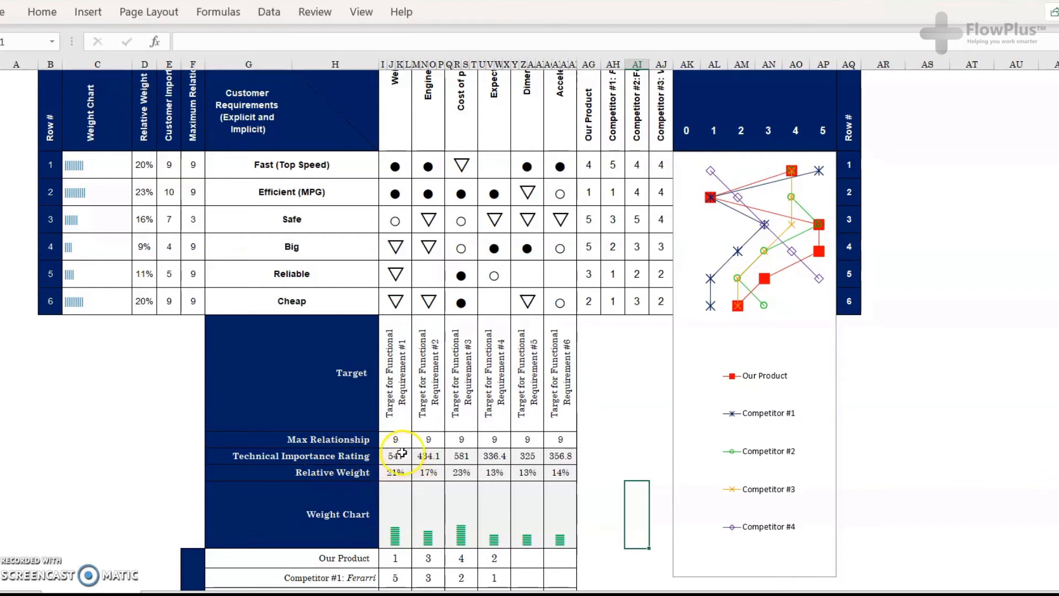
scroll(up, 3)
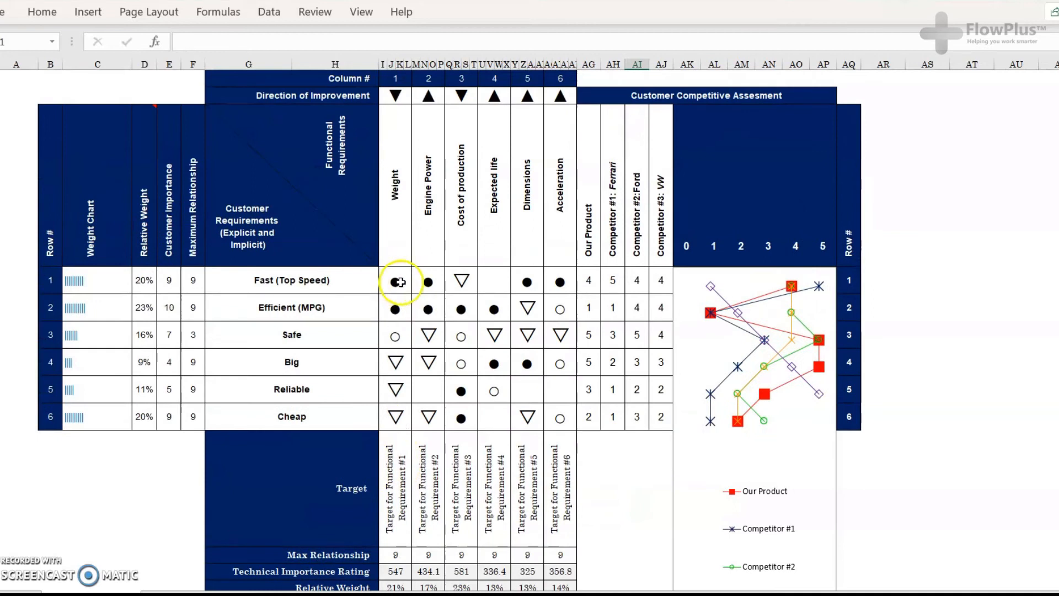
click(396, 280)
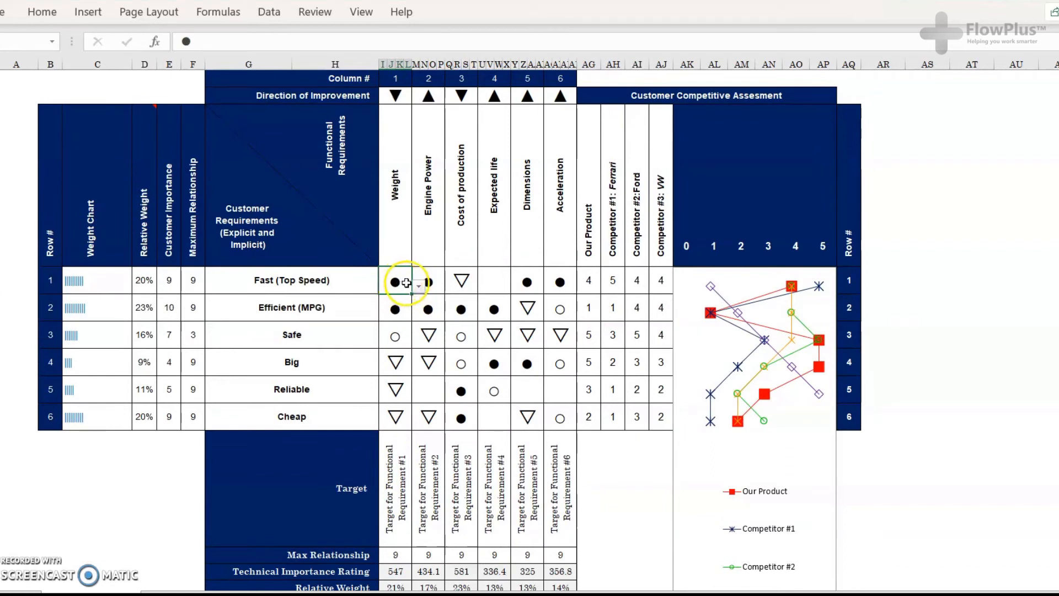
click(395, 335)
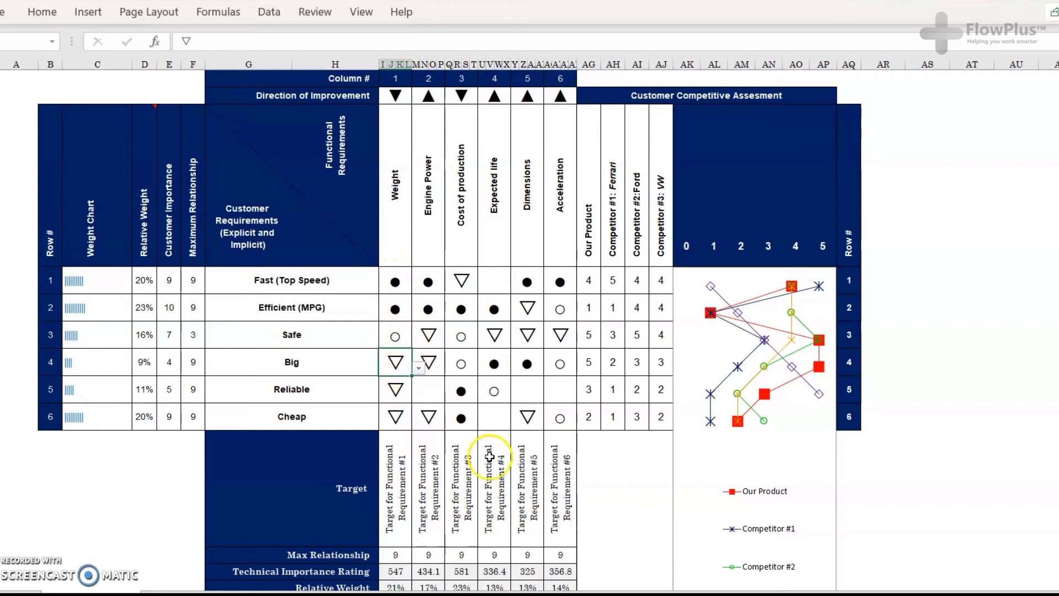
click(396, 572)
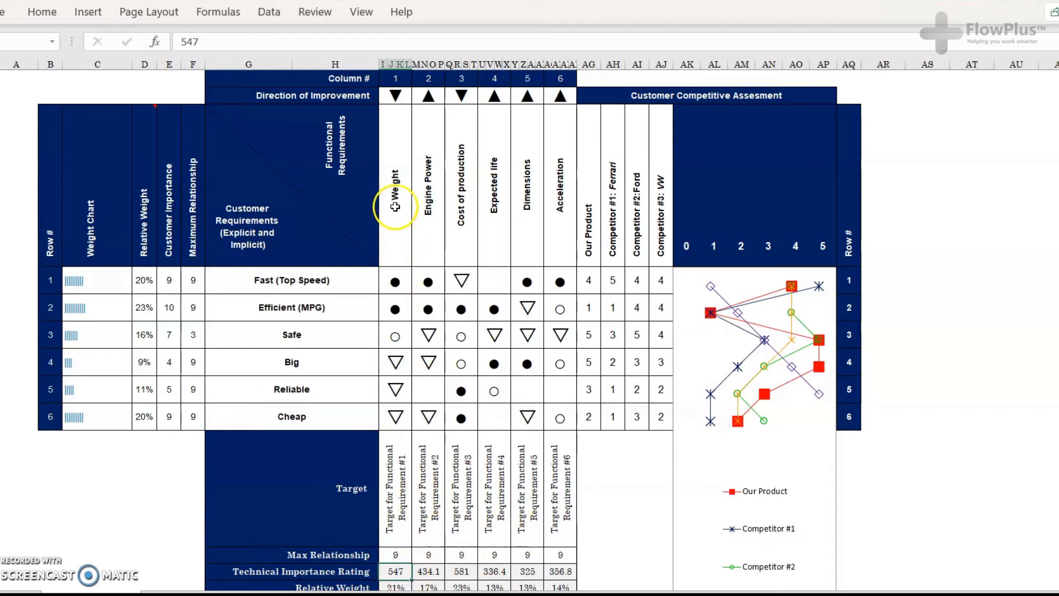
click(395, 280)
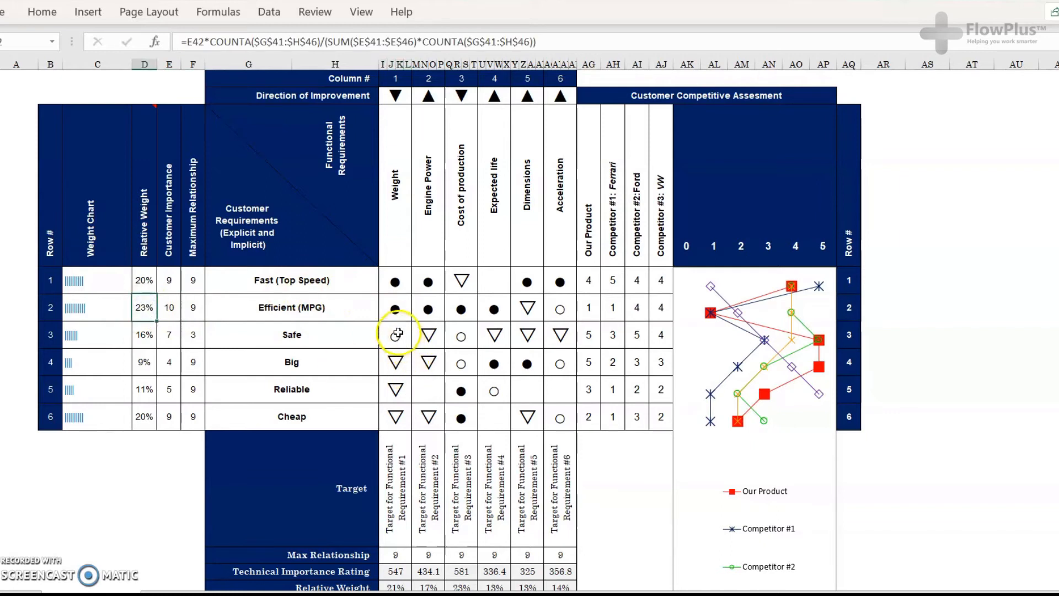
click(144, 334)
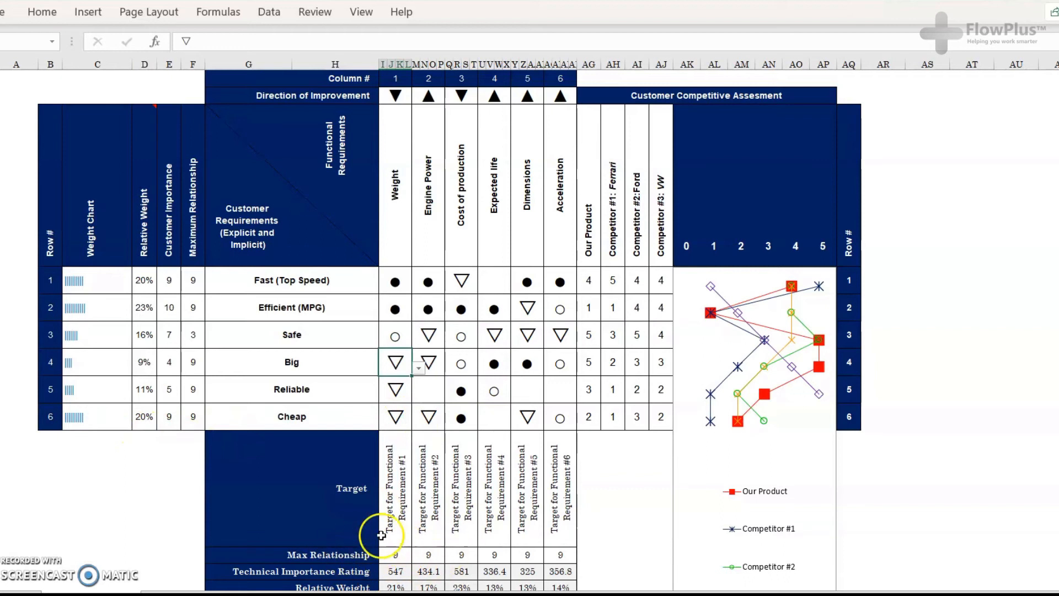
mouse_move(445, 272)
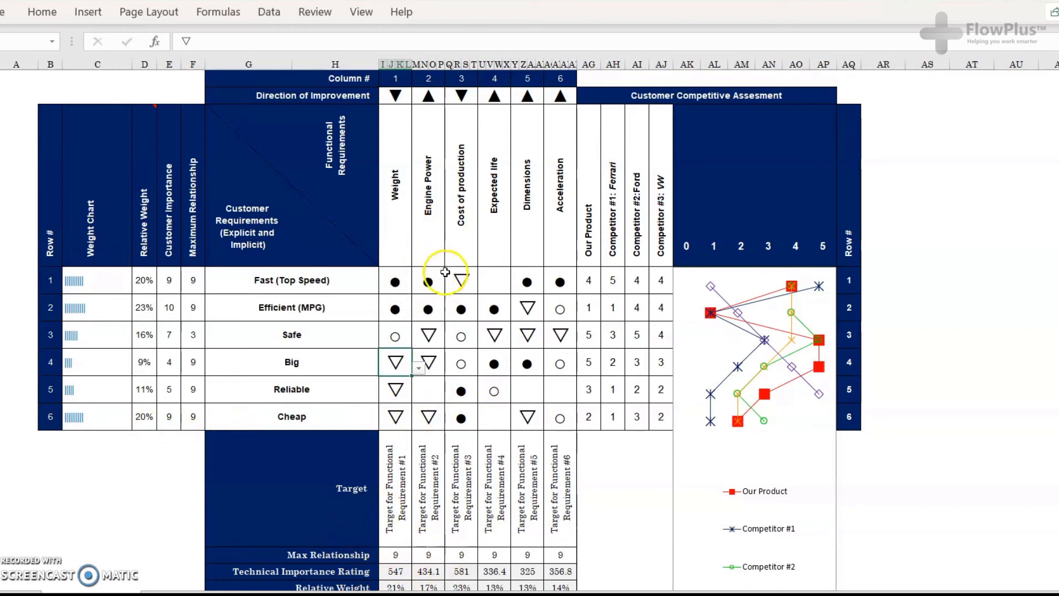
scroll(down, 3)
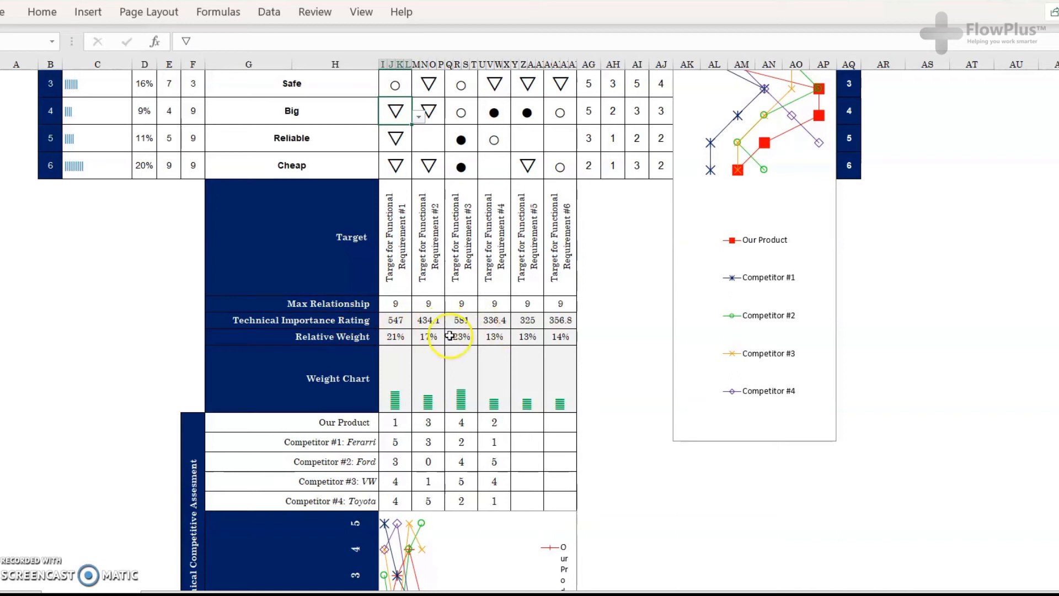
scroll(up, 3)
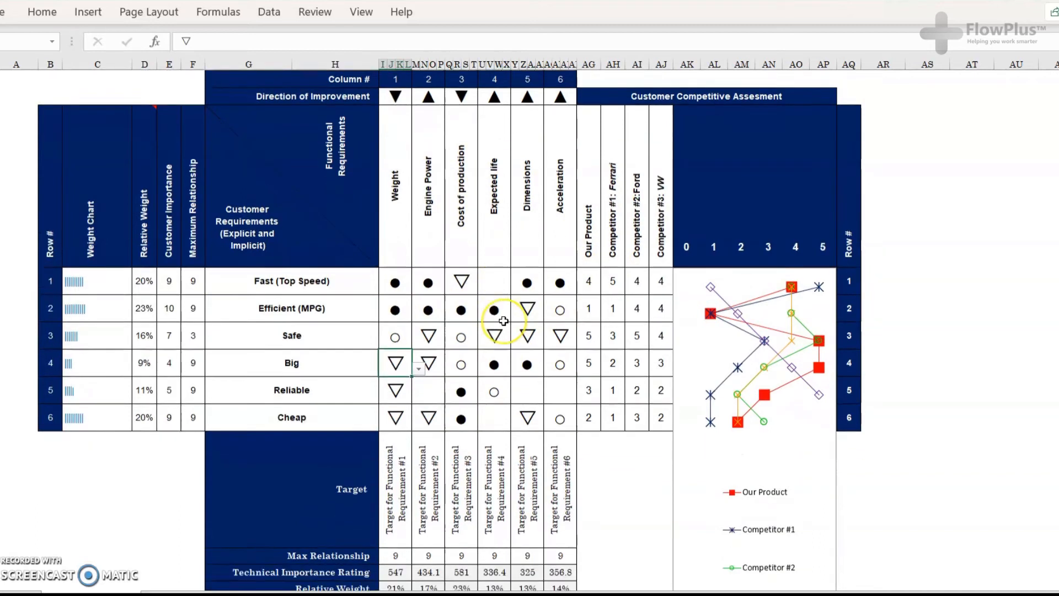
scroll(down, 3)
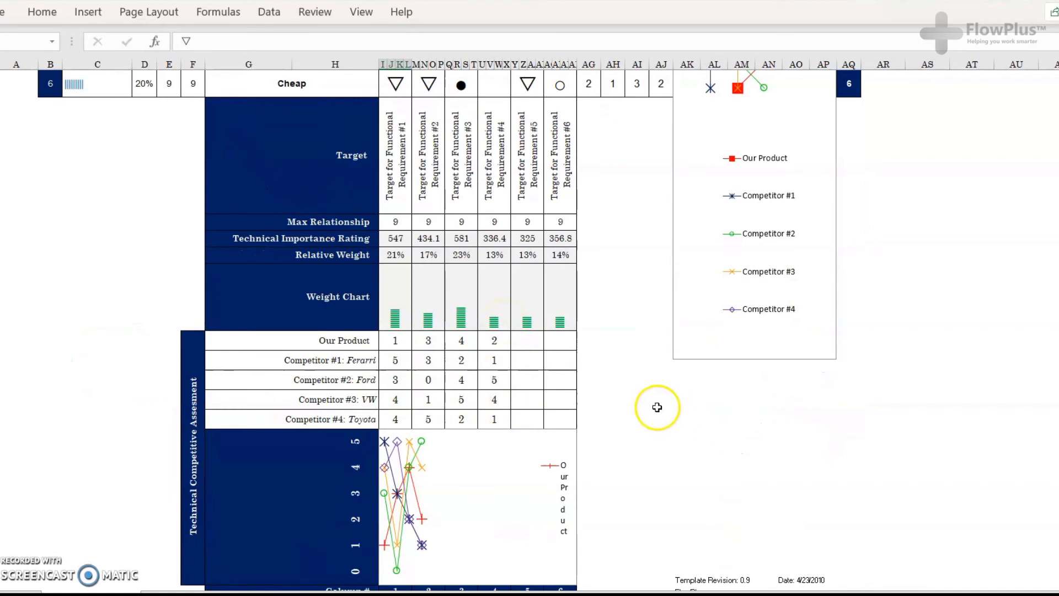
scroll(up, 3)
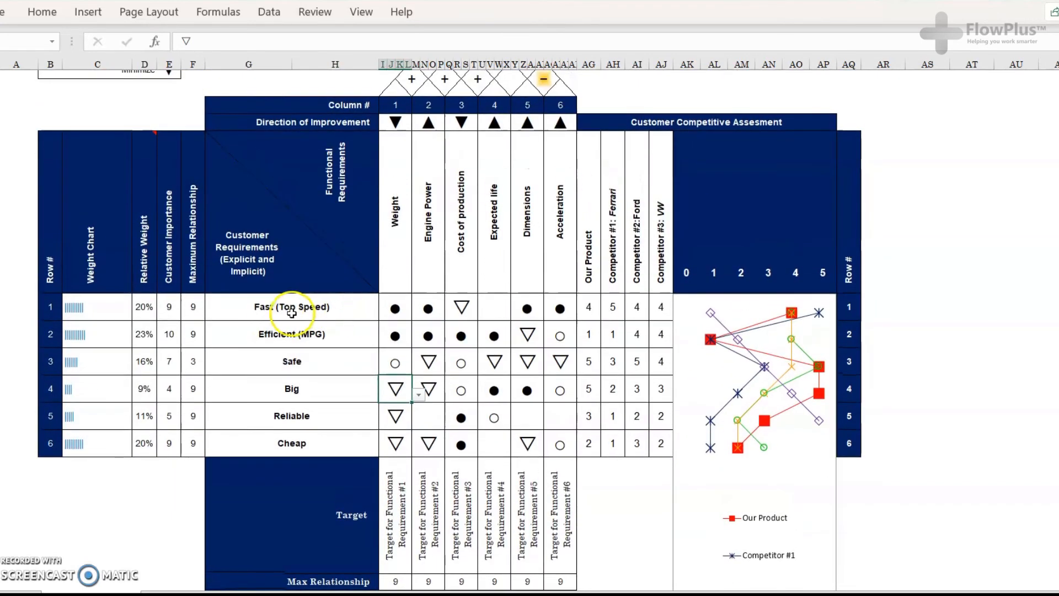
mouse_move(268, 468)
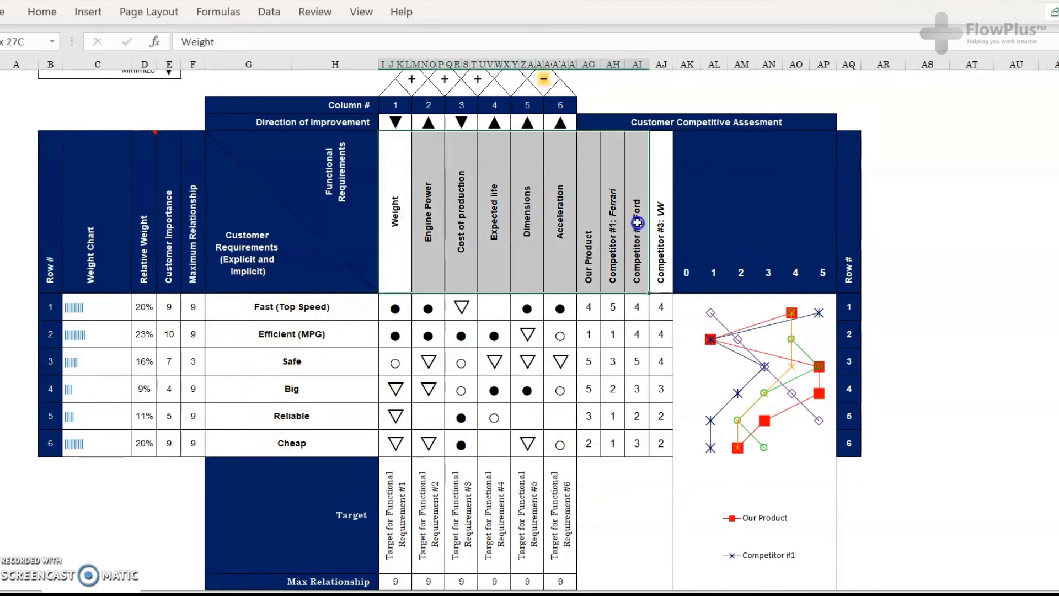
click(493, 237)
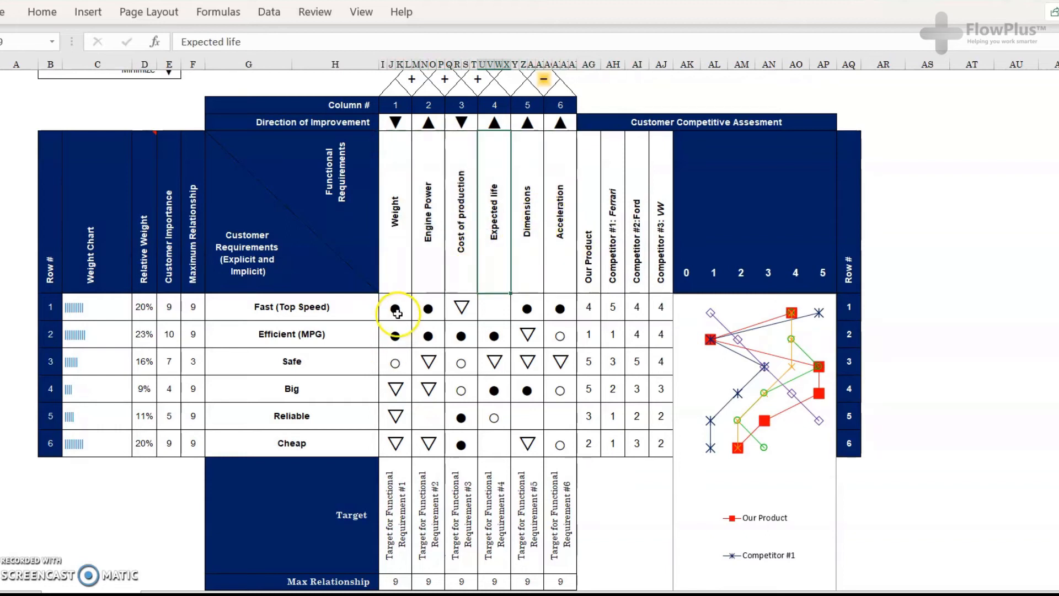
scroll(down, 3)
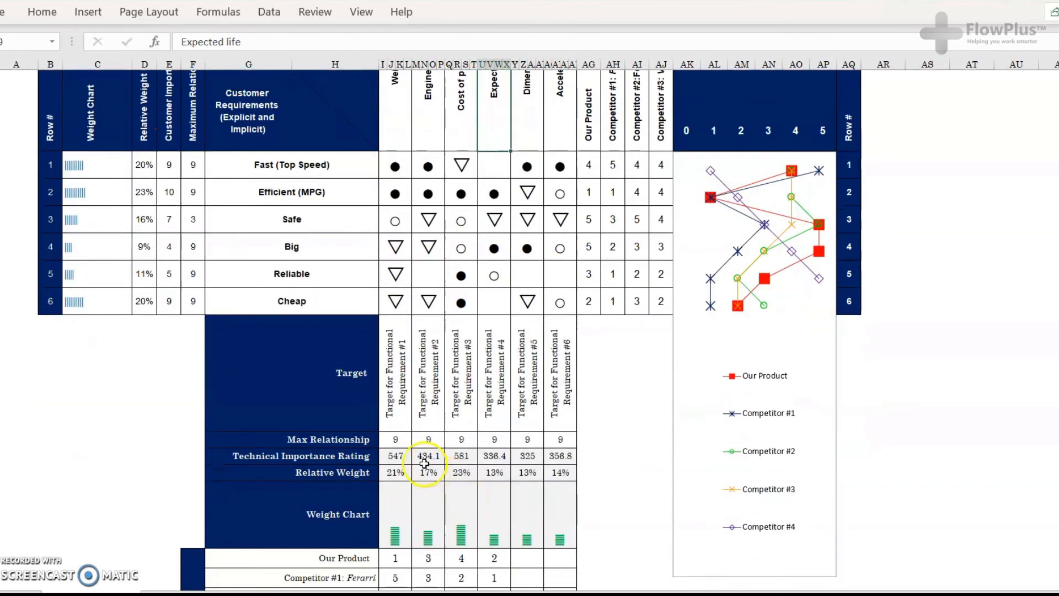
click(589, 192)
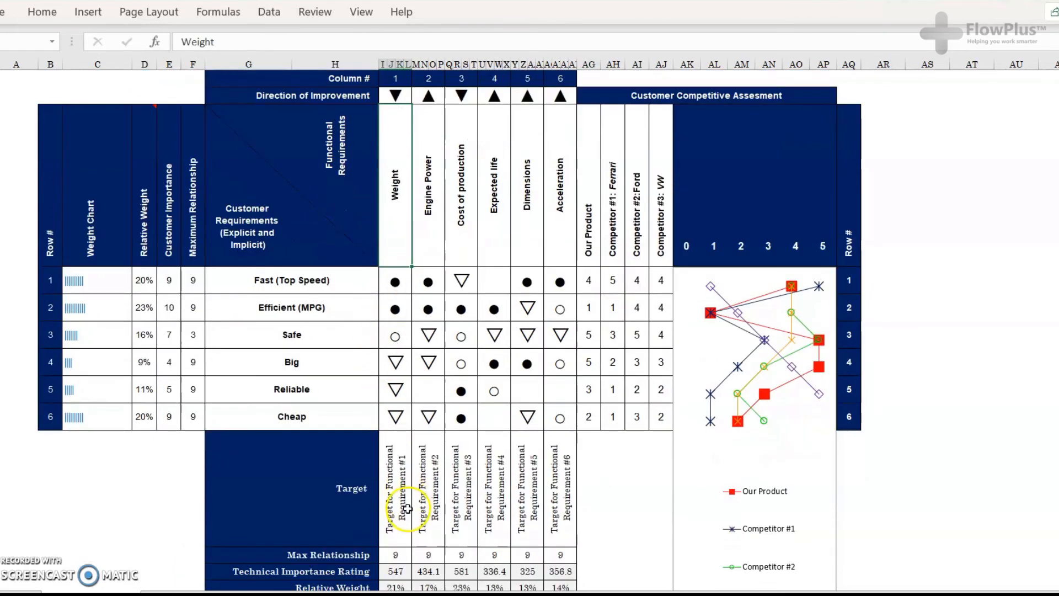
scroll(down, 3)
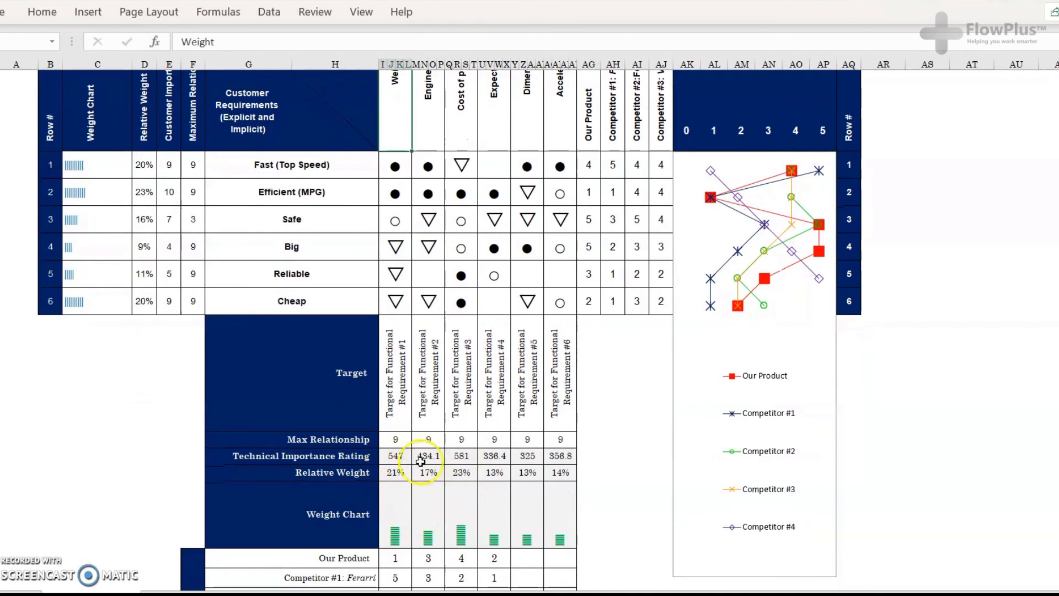
click(395, 455)
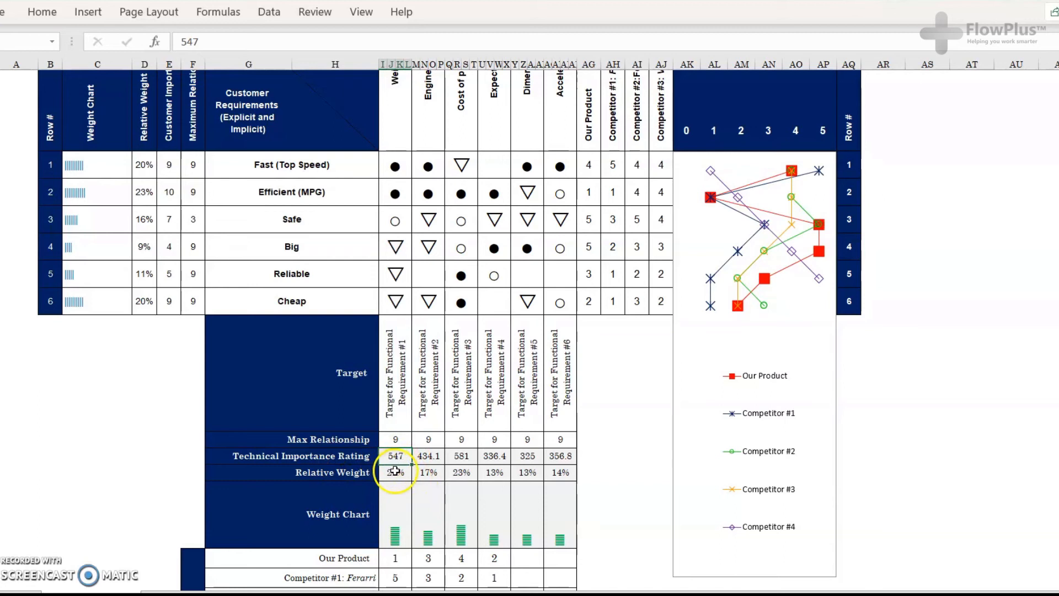
scroll(up, 3)
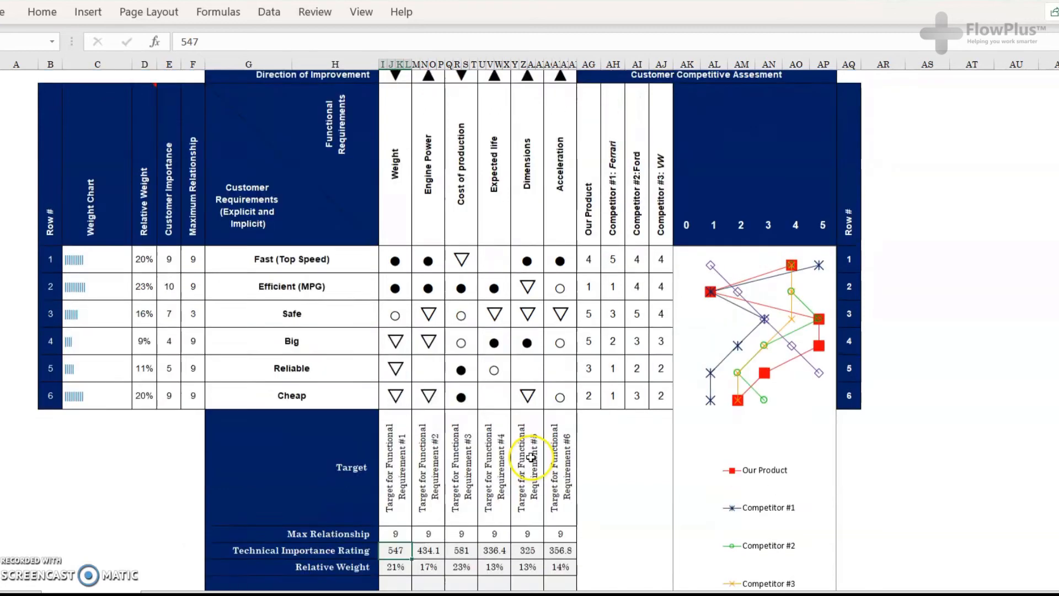
scroll(down, 3)
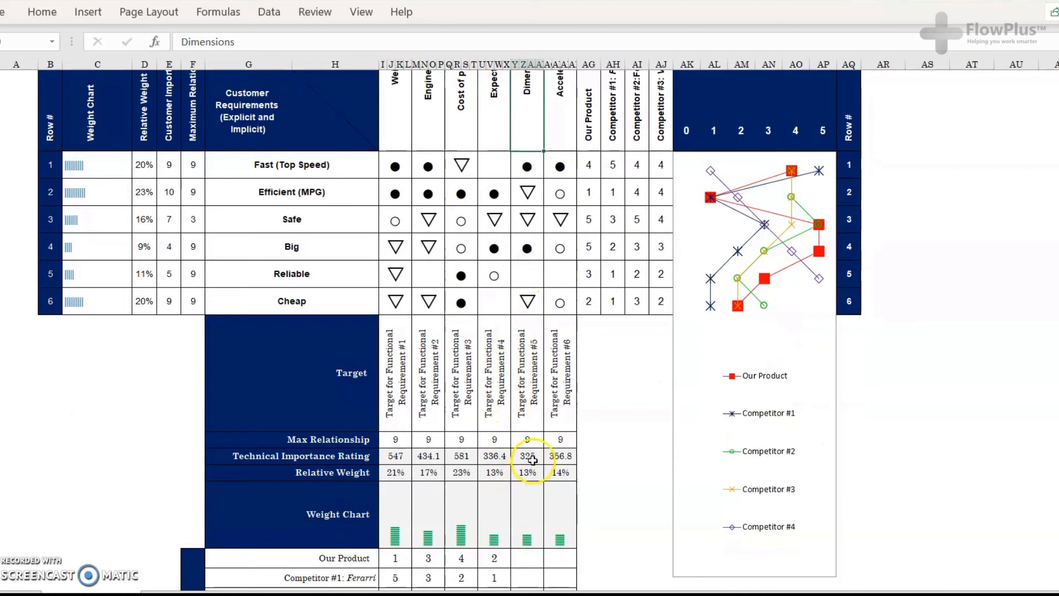
scroll(up, 3)
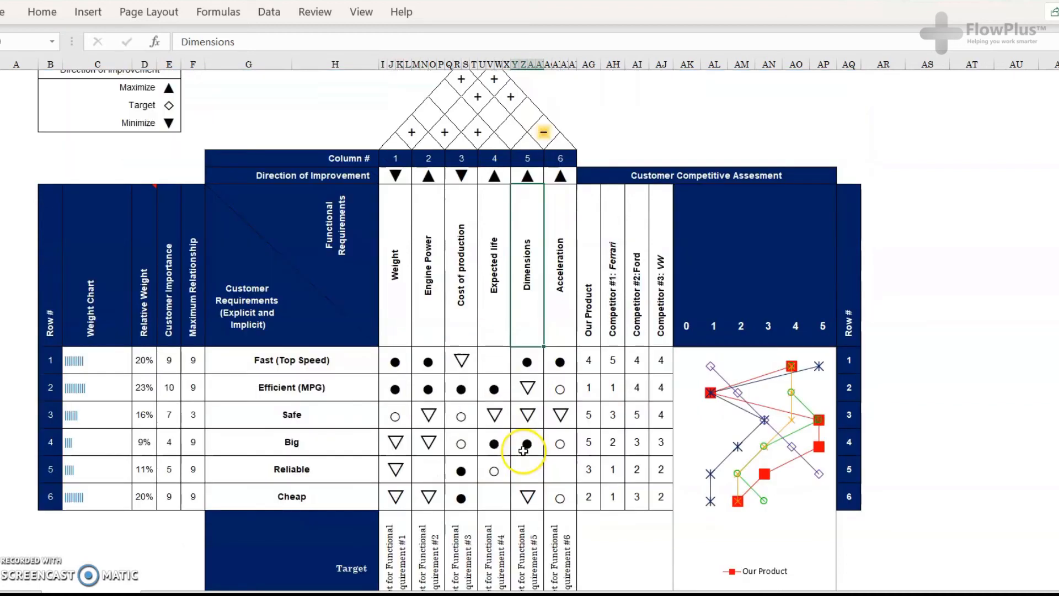